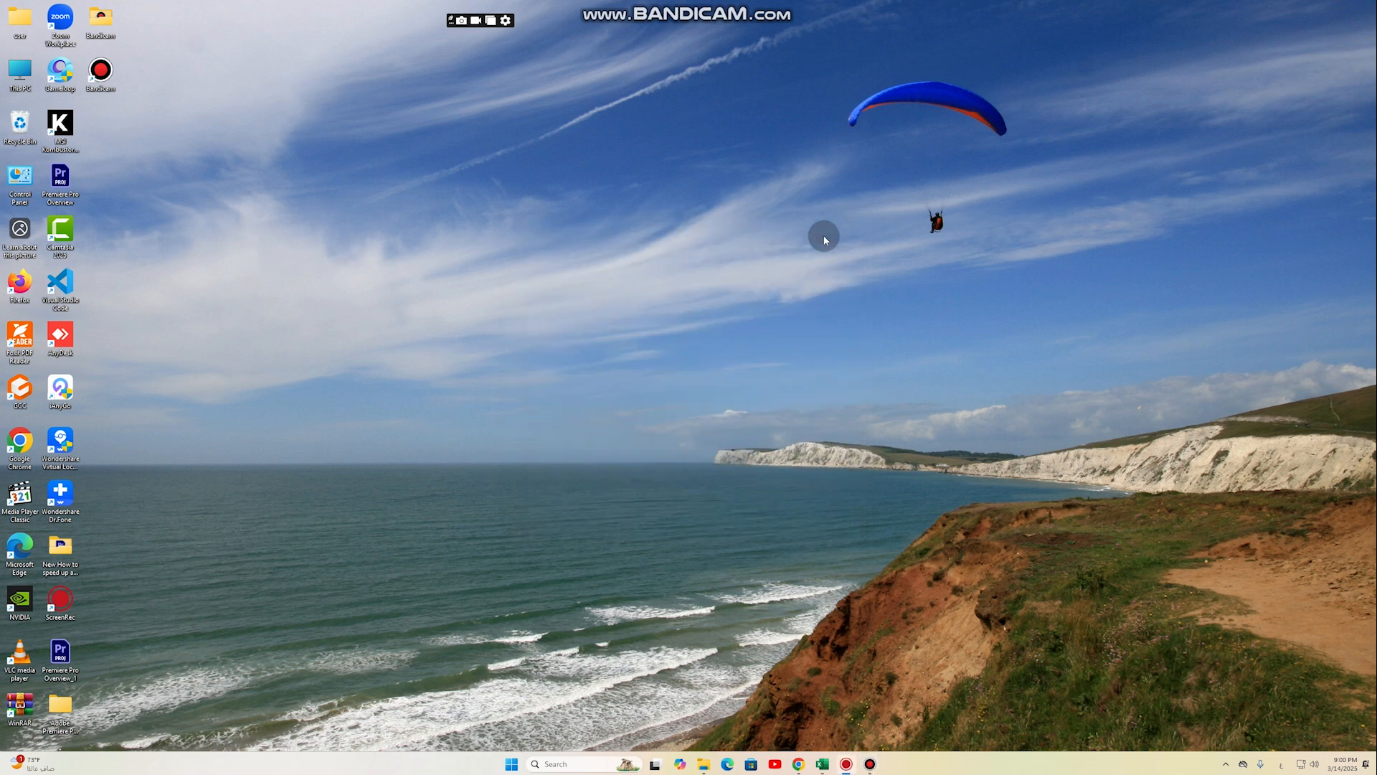
pyautogui.moveTo(861, 389)
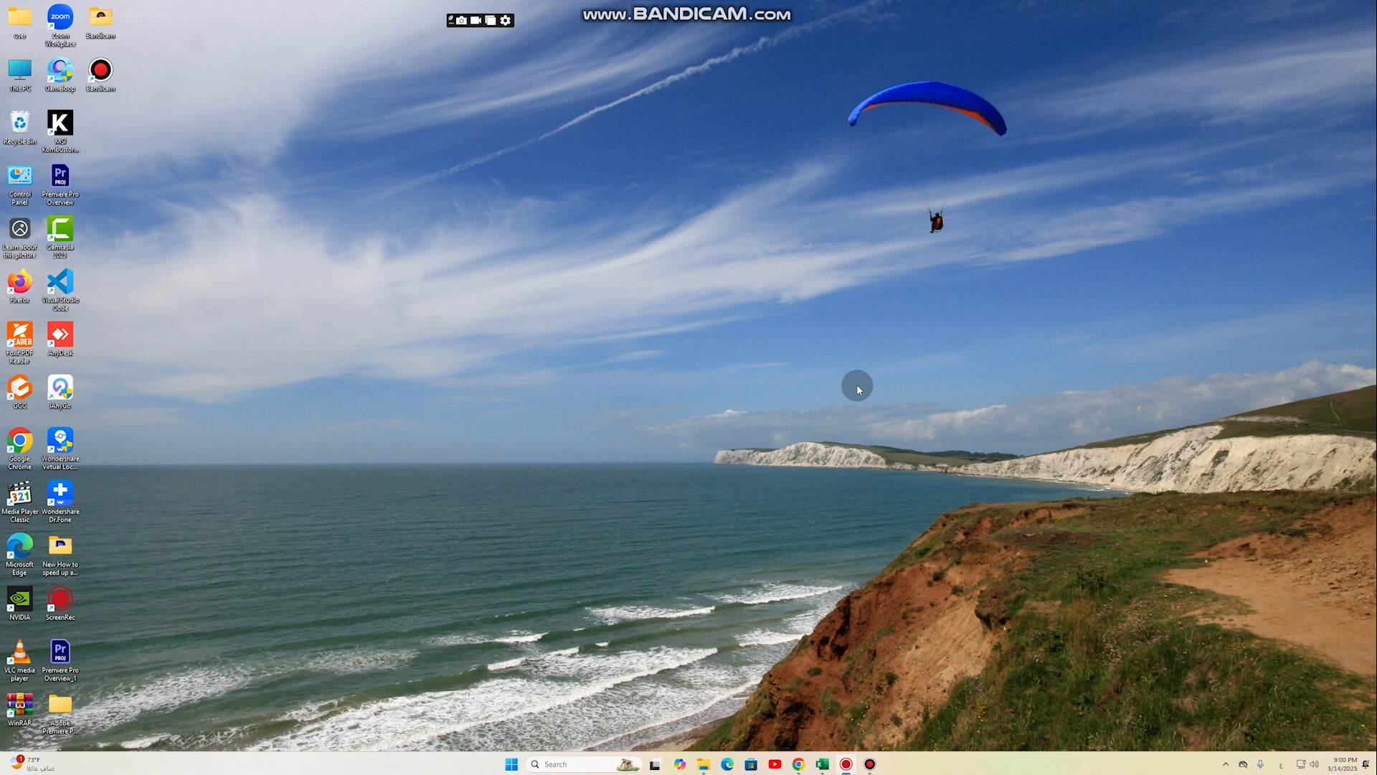
pyautogui.moveTo(451, 449)
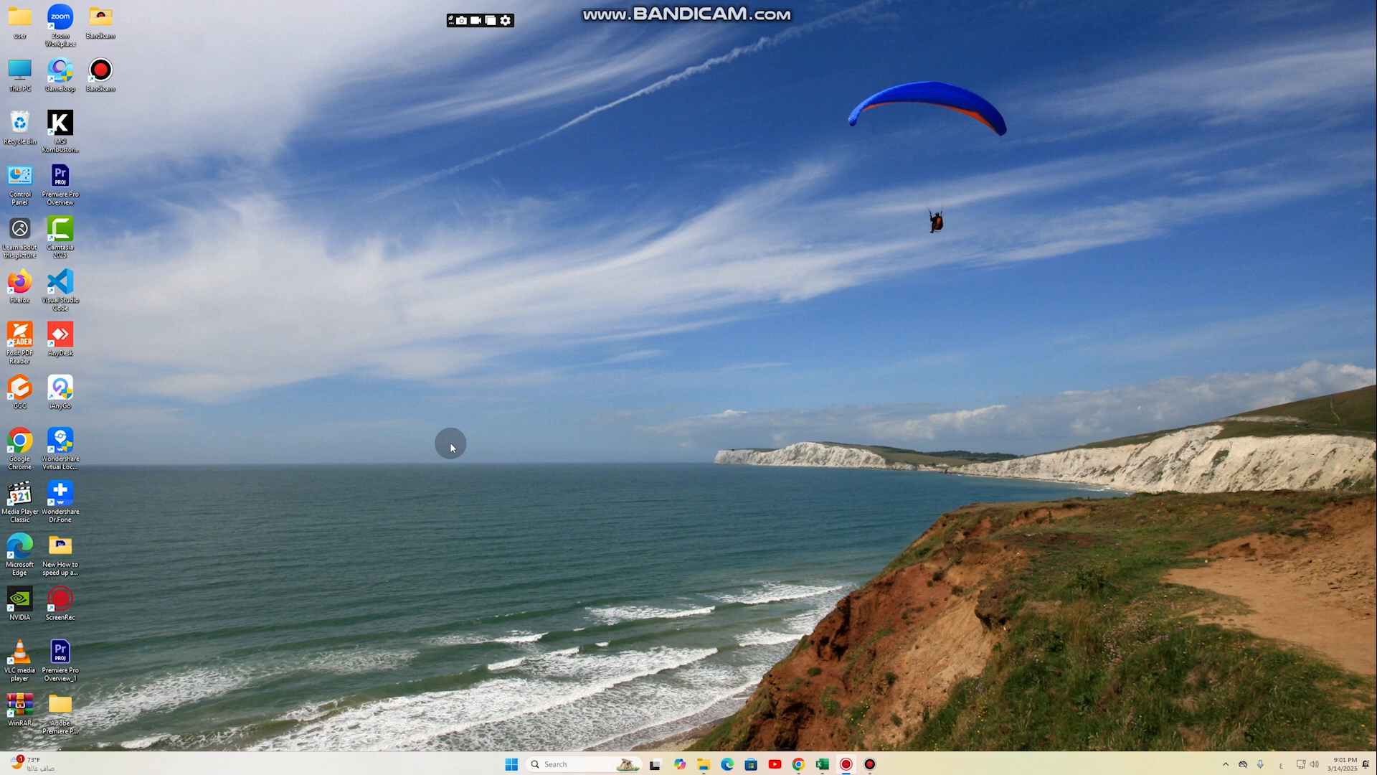
pyautogui.moveTo(604, 146)
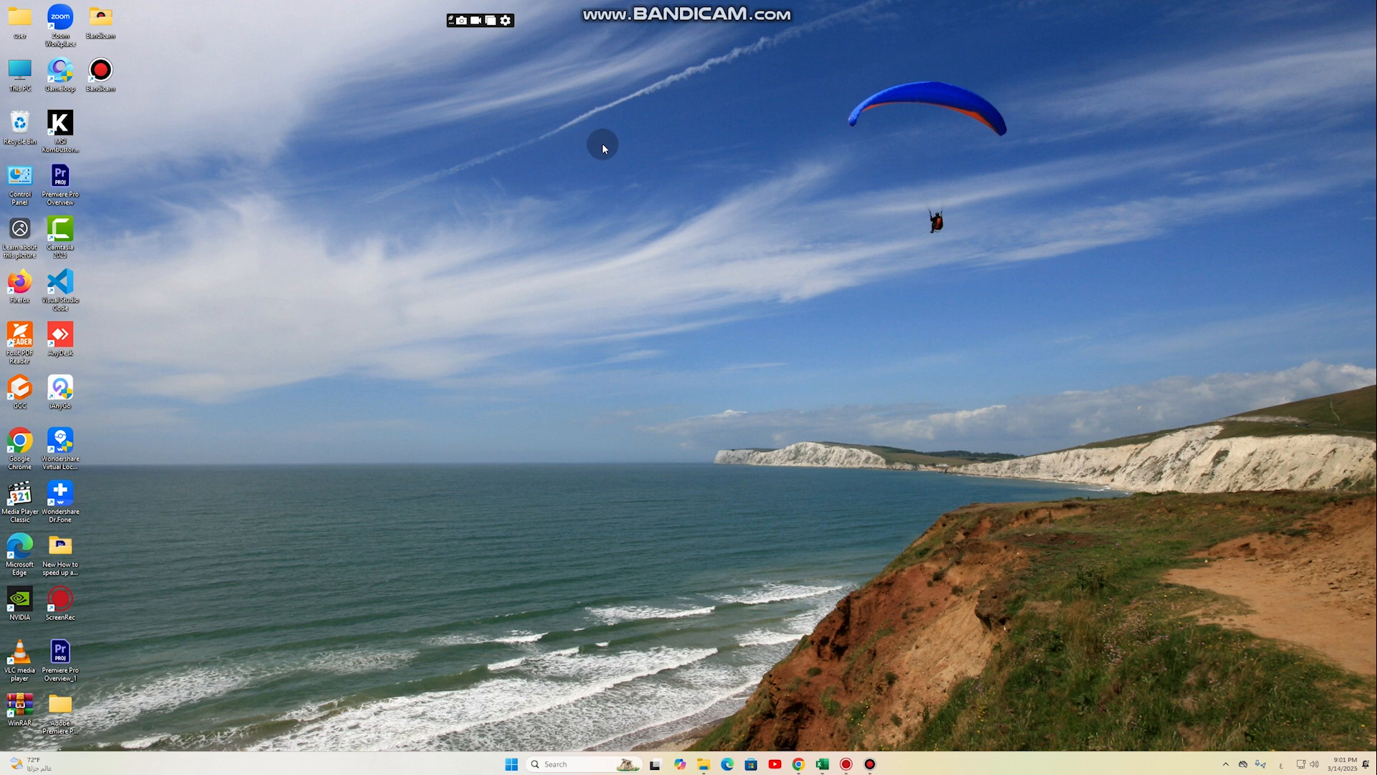
# Step: Disable AnyDesk in Task Manager's Startup apps list
pyautogui.write('t')
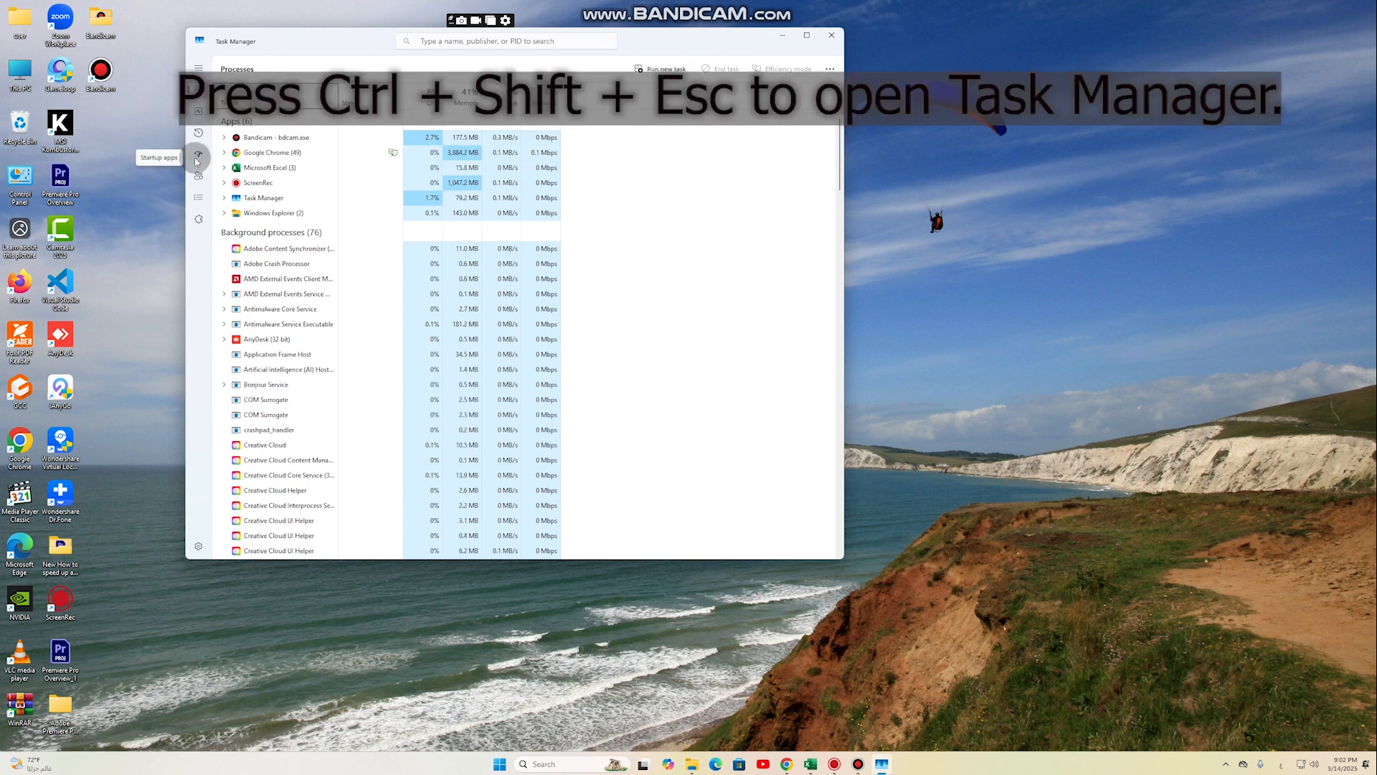
pyautogui.click(198, 158)
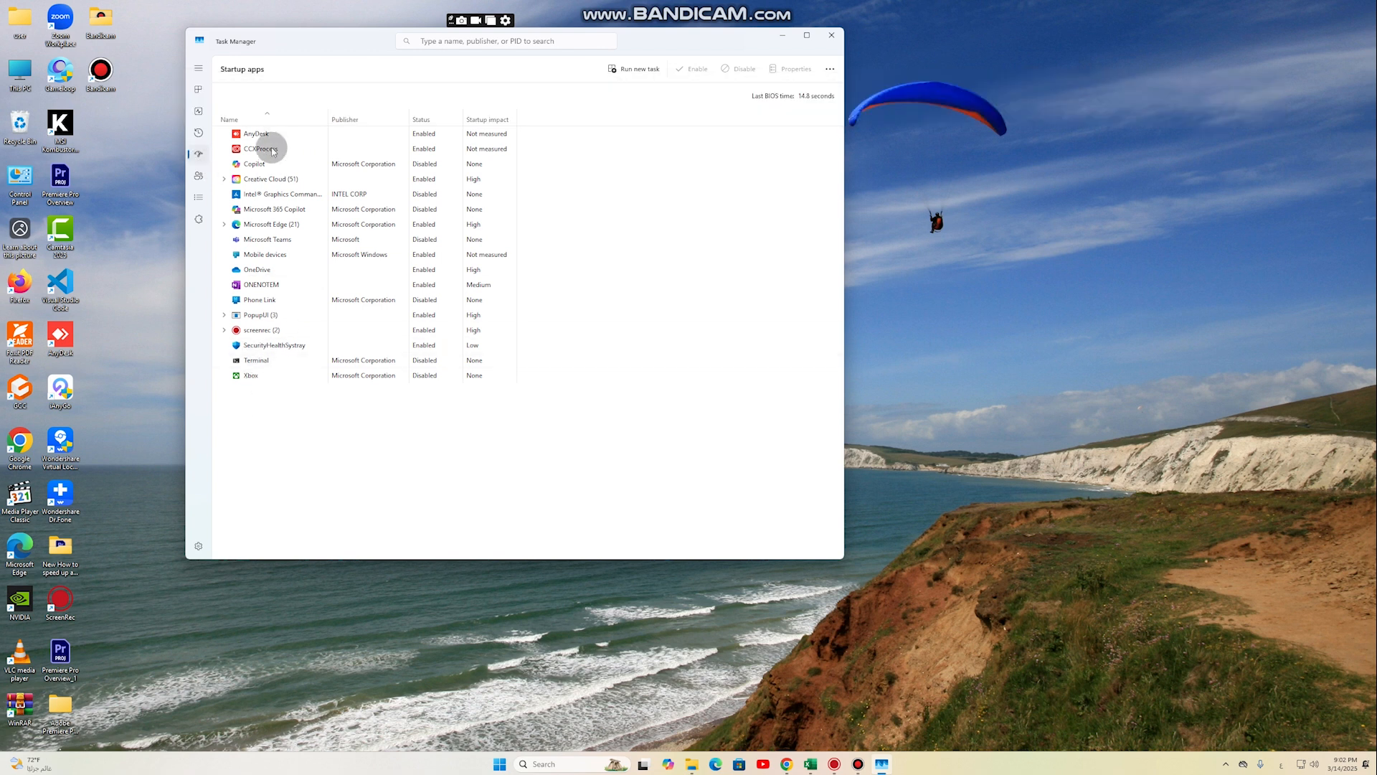
pyautogui.moveTo(563, 318)
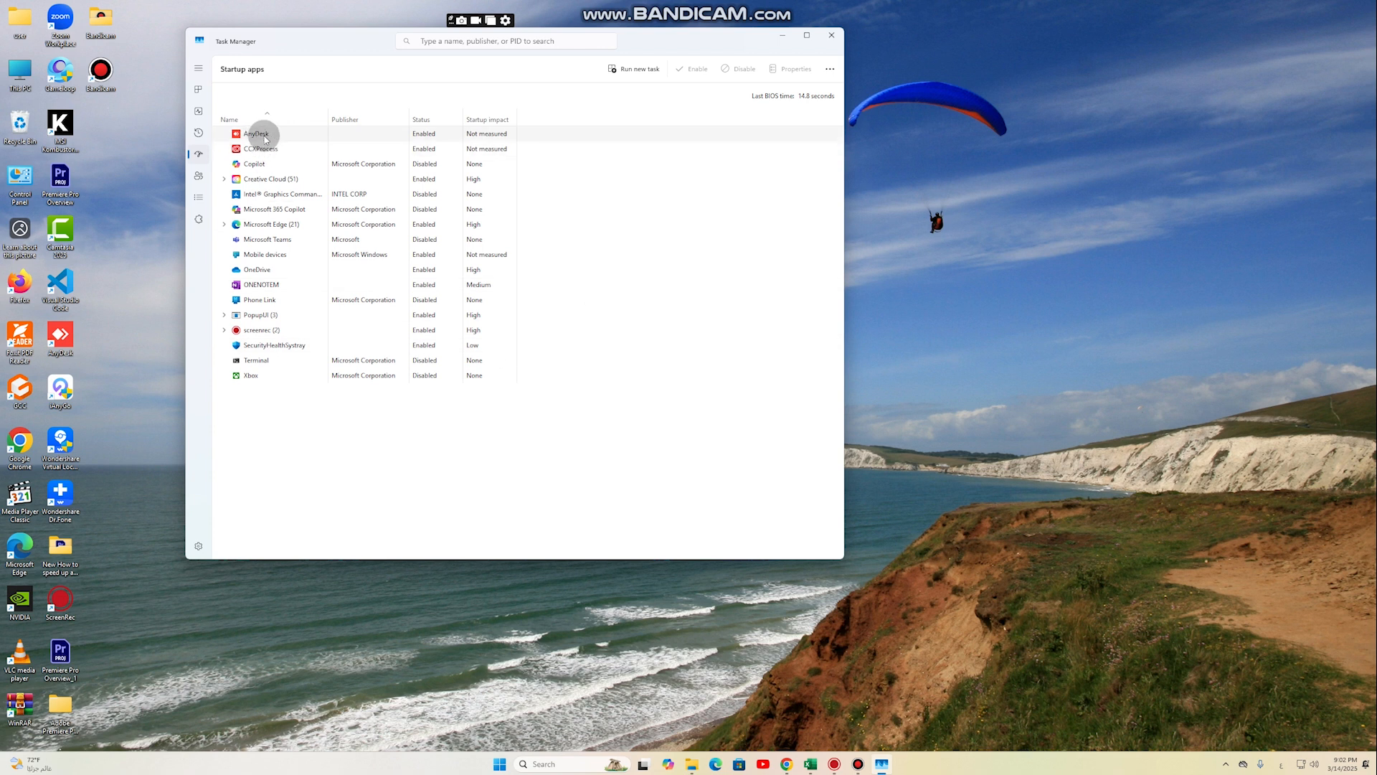
pyautogui.rightClick(264, 133)
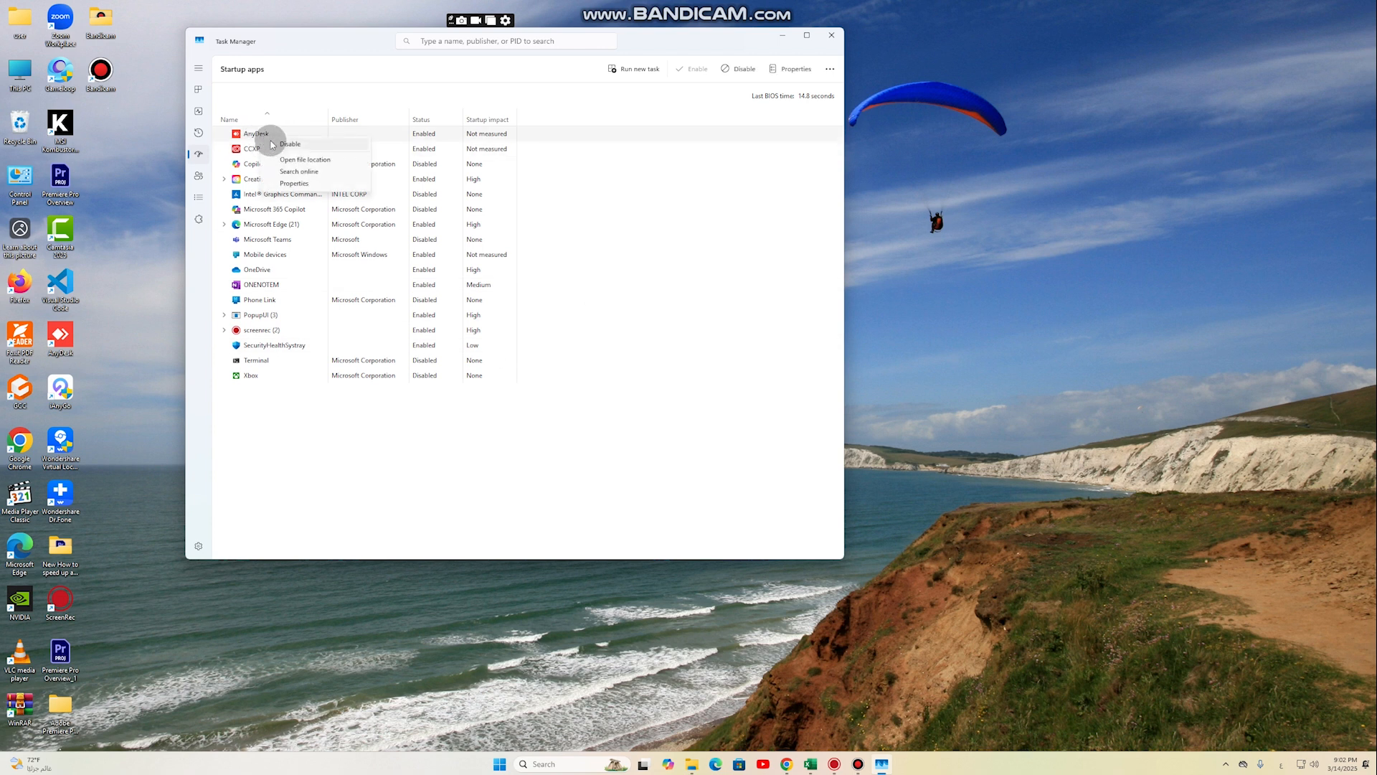
pyautogui.click(290, 143)
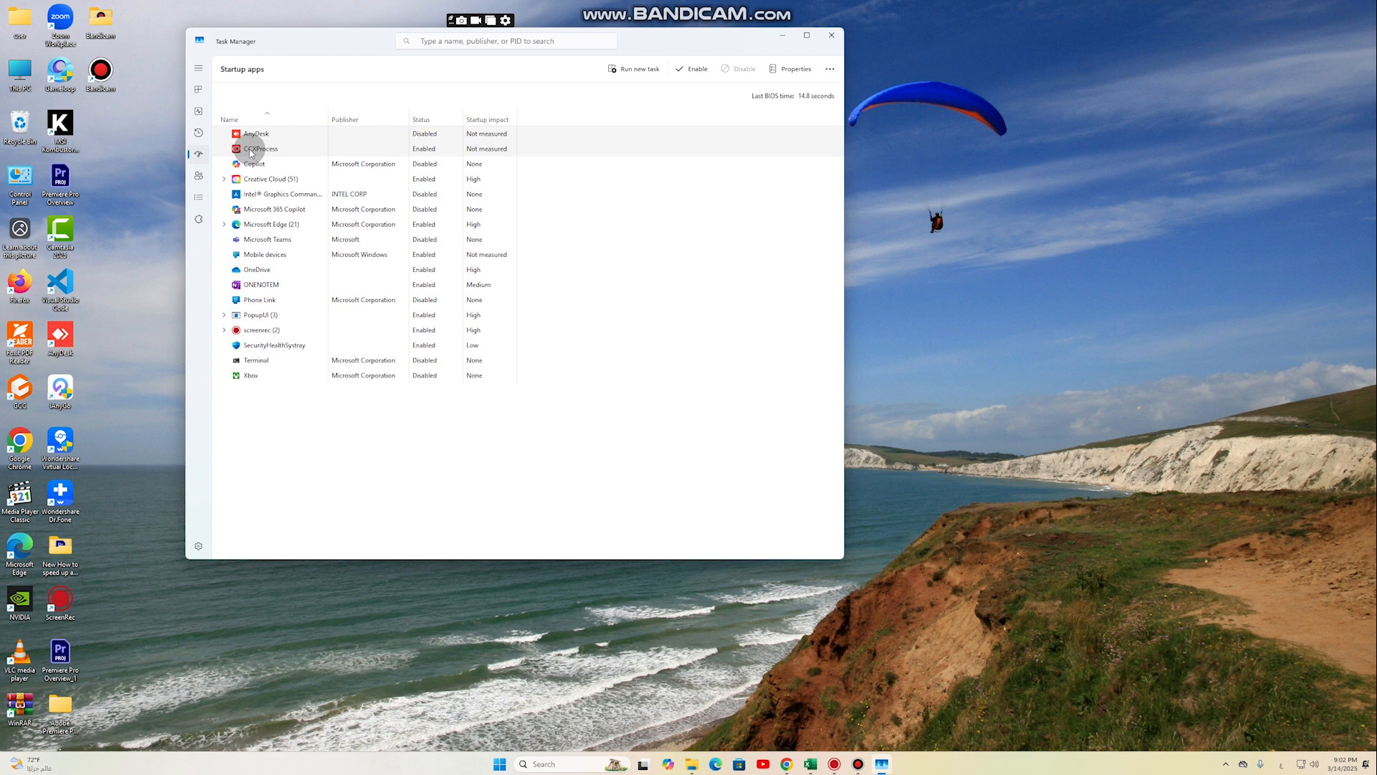
# Step: Disable CCXProcess at startup as well, then leave Task Manager
pyautogui.rightClick(256, 149)
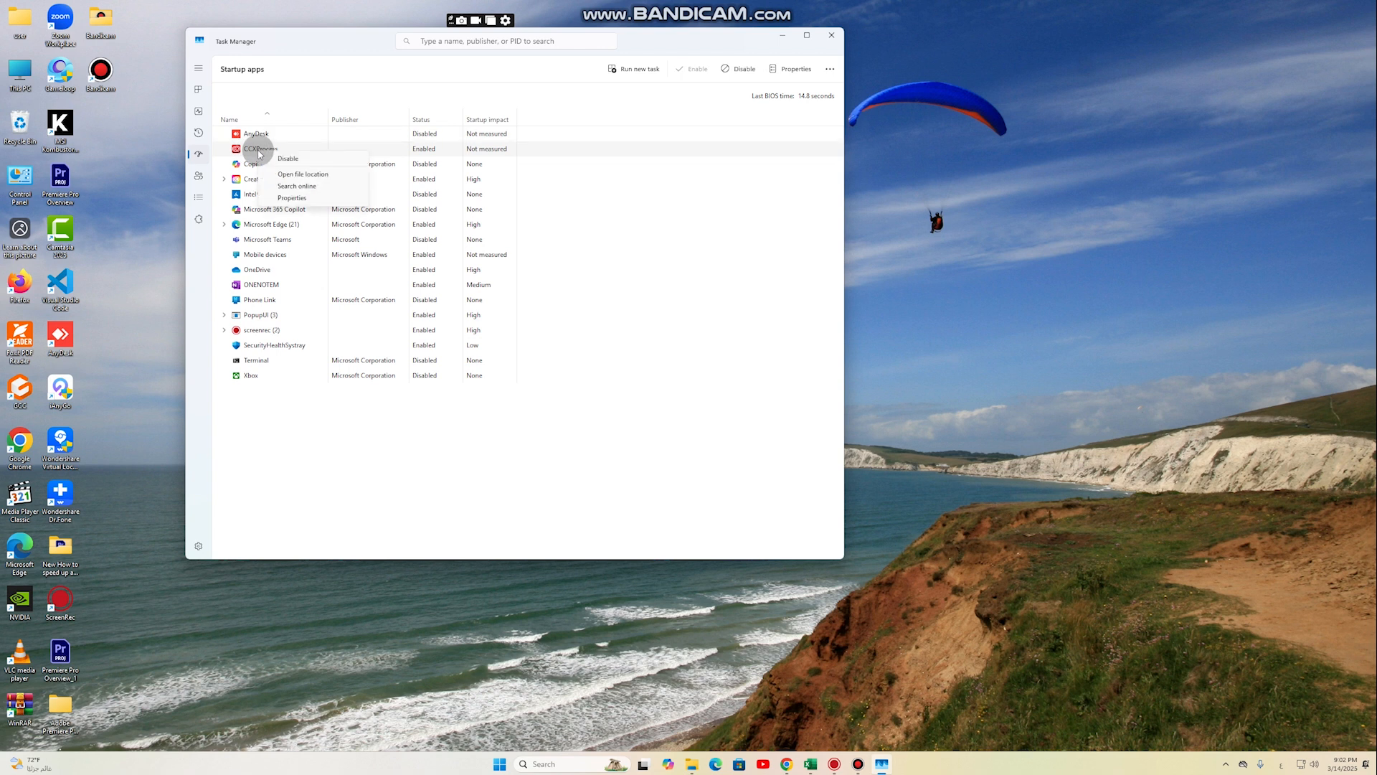
pyautogui.click(269, 178)
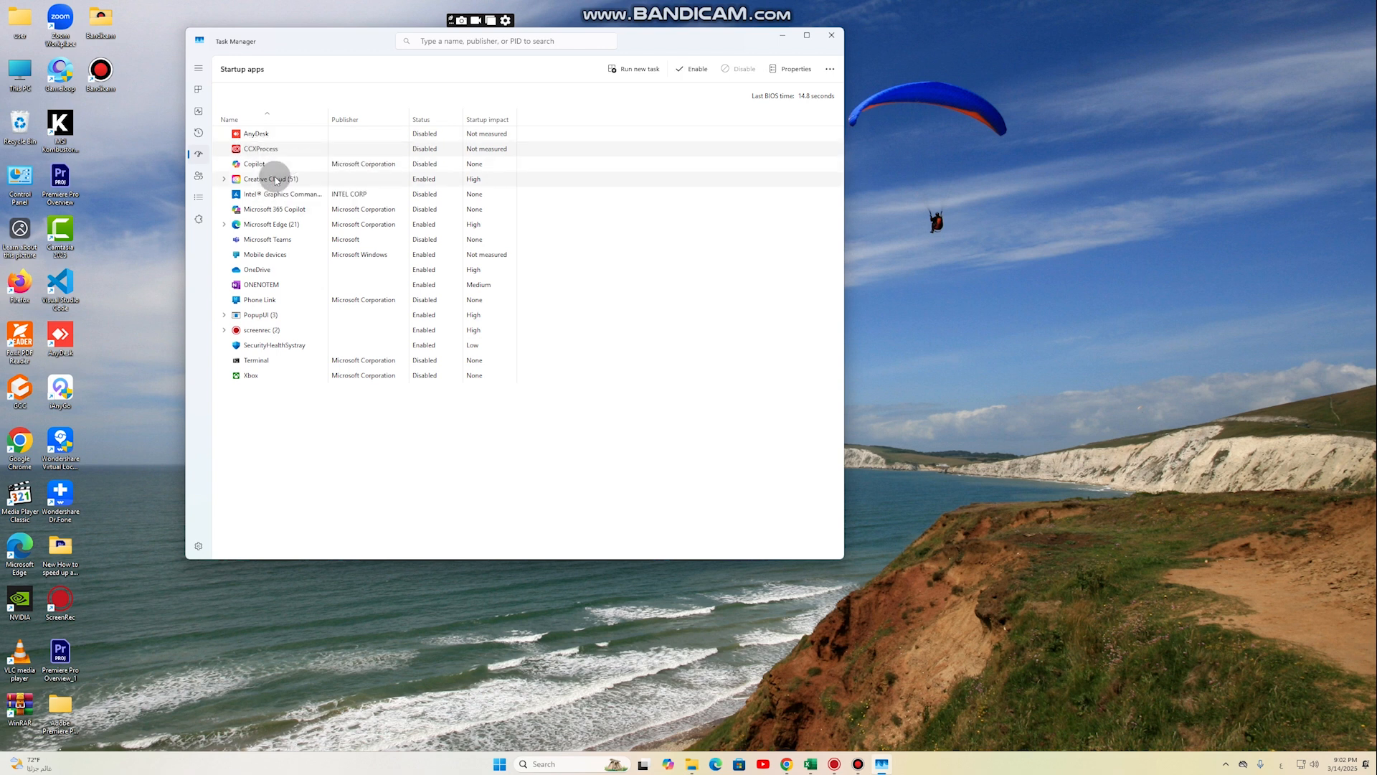
pyautogui.click(834, 34)
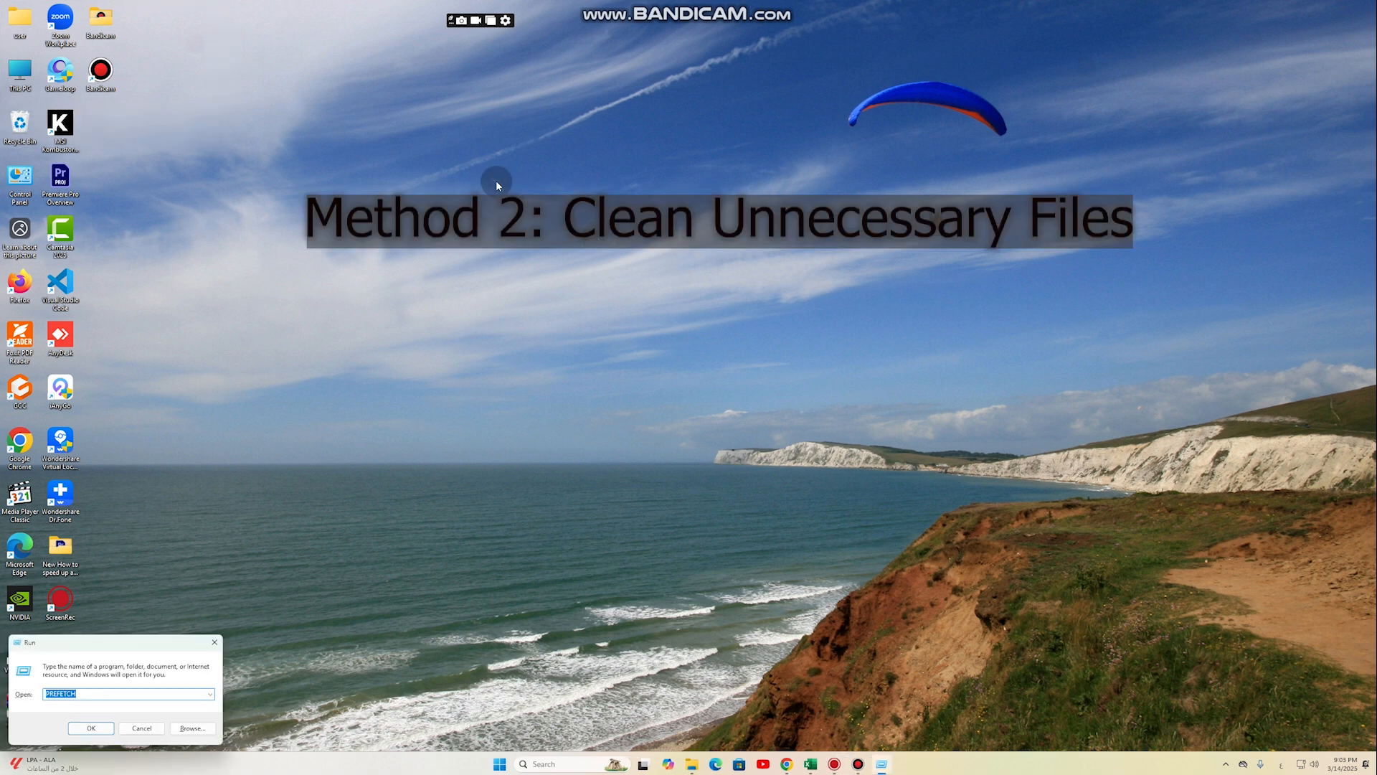
# Step: Run 'temp' to open C:\Windows\Temp and select all its items
pyautogui.moveTo(115, 642); pyautogui.dragTo(454, 241)
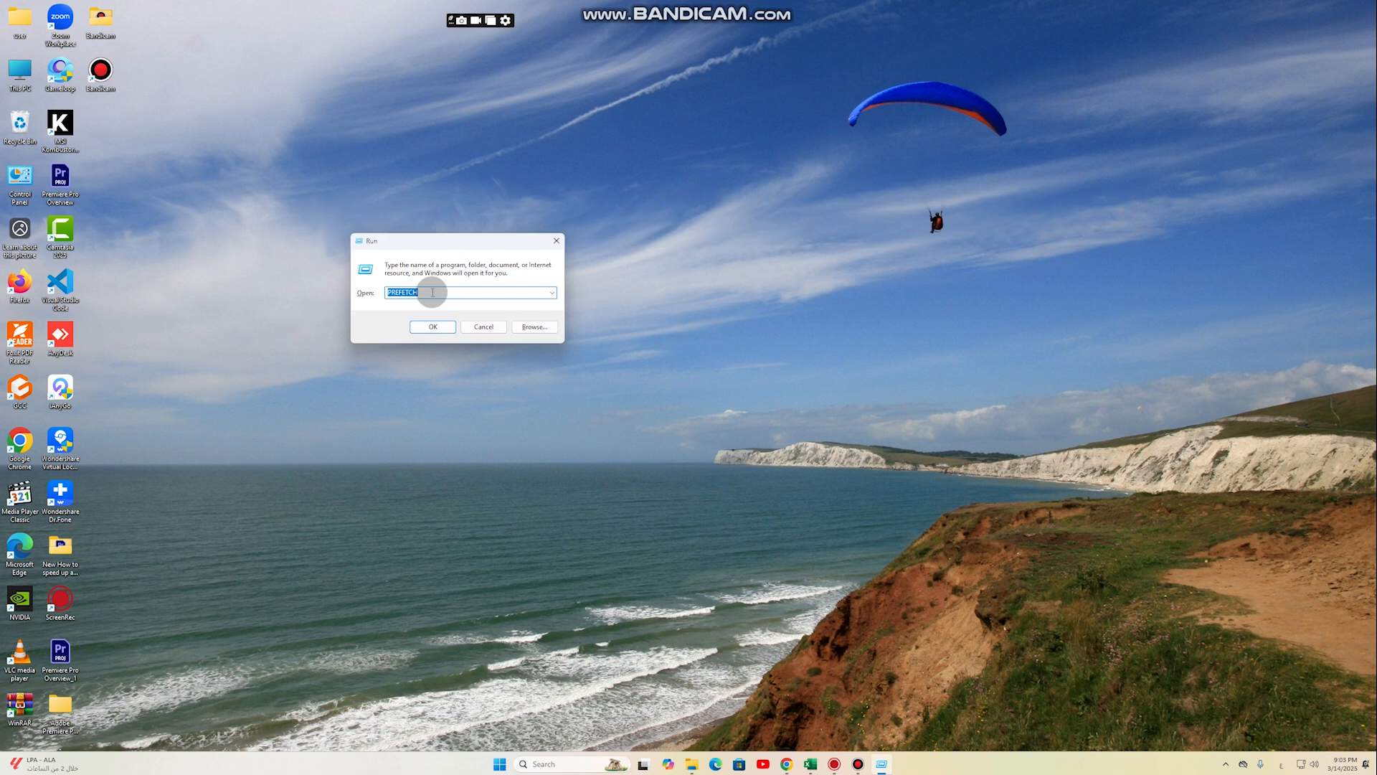
pyautogui.press('Delete')
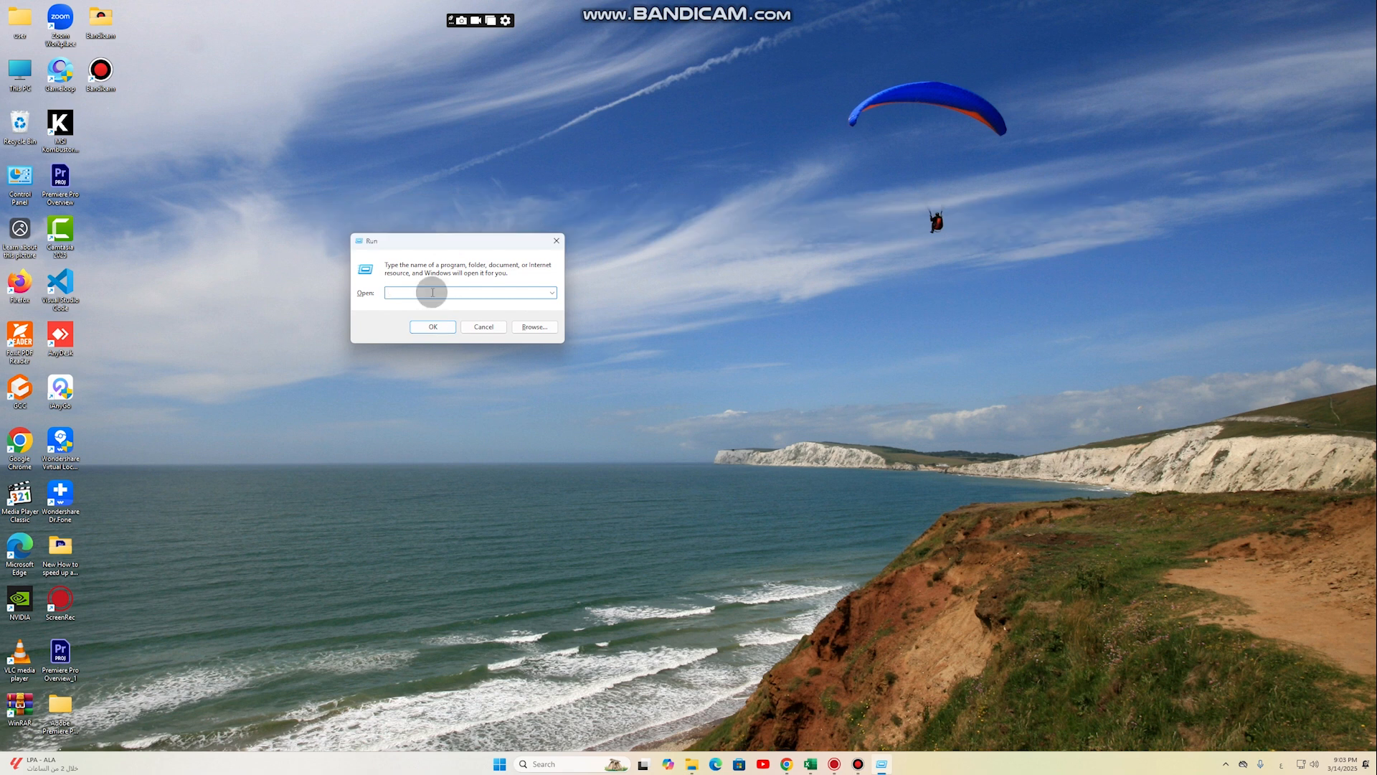
pyautogui.write('te')
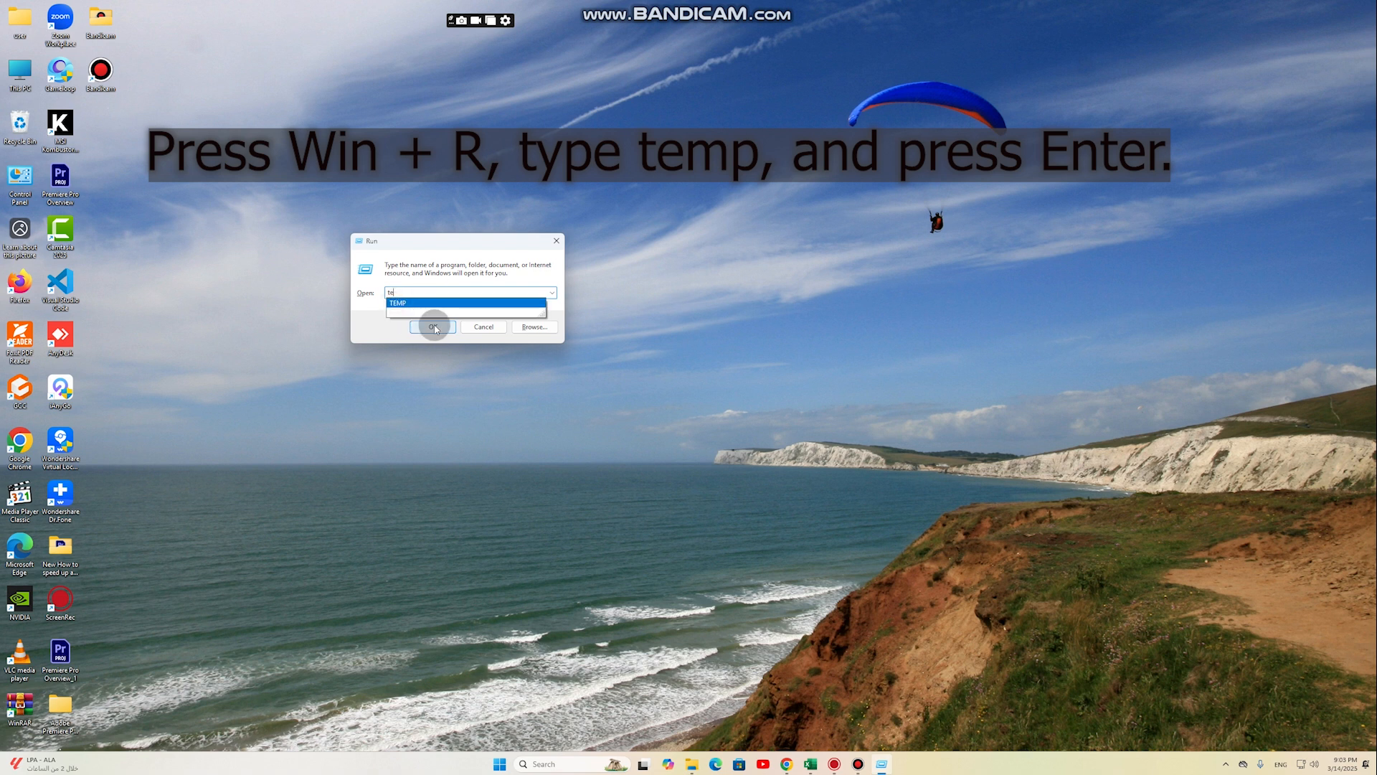
pyautogui.click(434, 327)
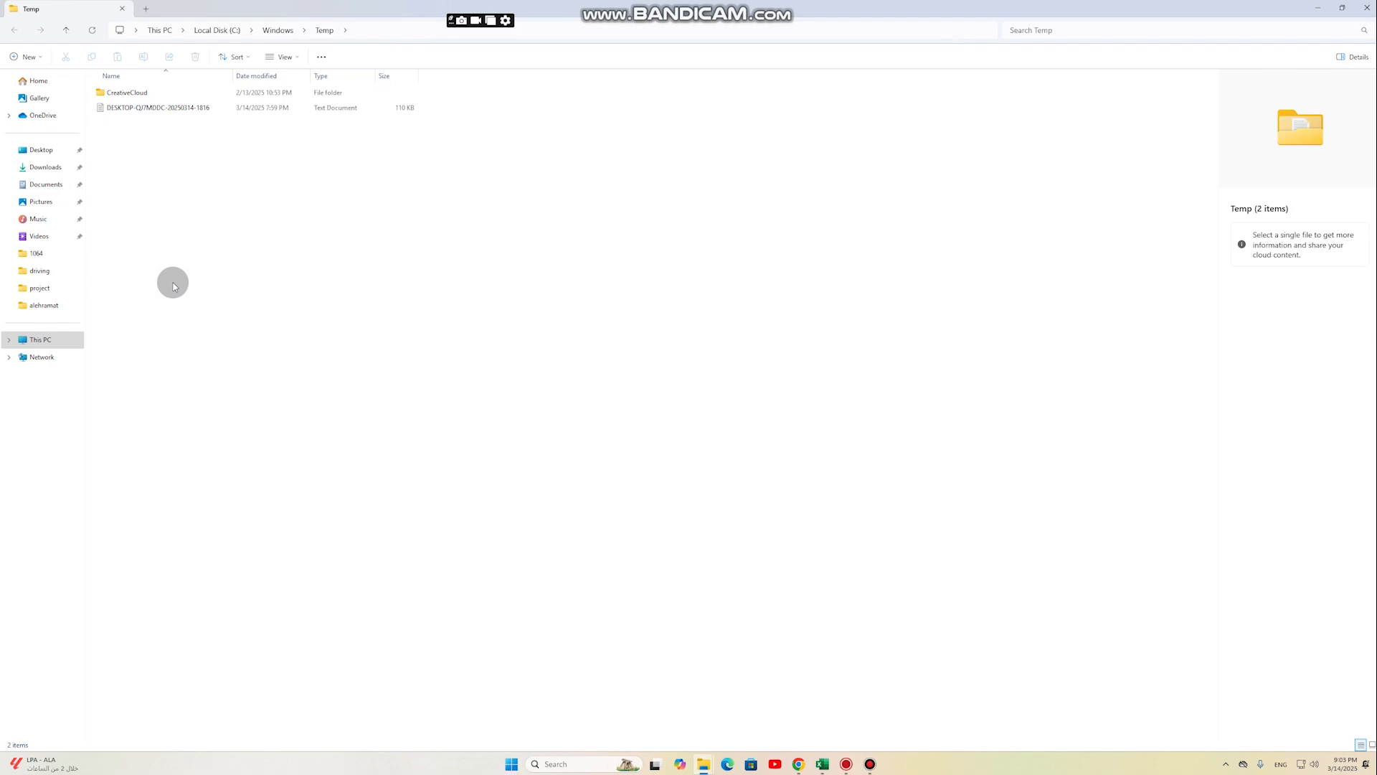
pyautogui.press('ctrl+a')
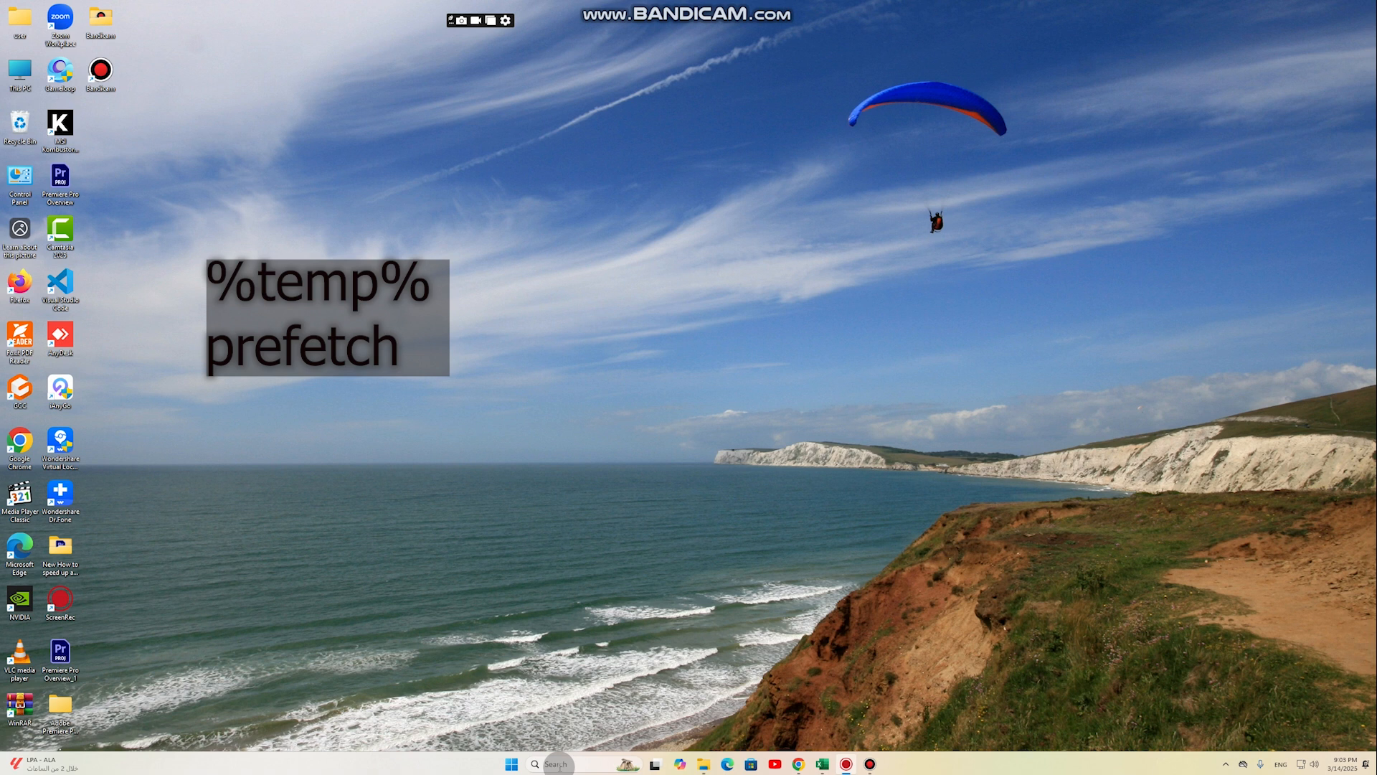
# Step: Run %TEMP% to open the user's AppData\Local\Temp folder and select all 72 items
pyautogui.click(508, 763)
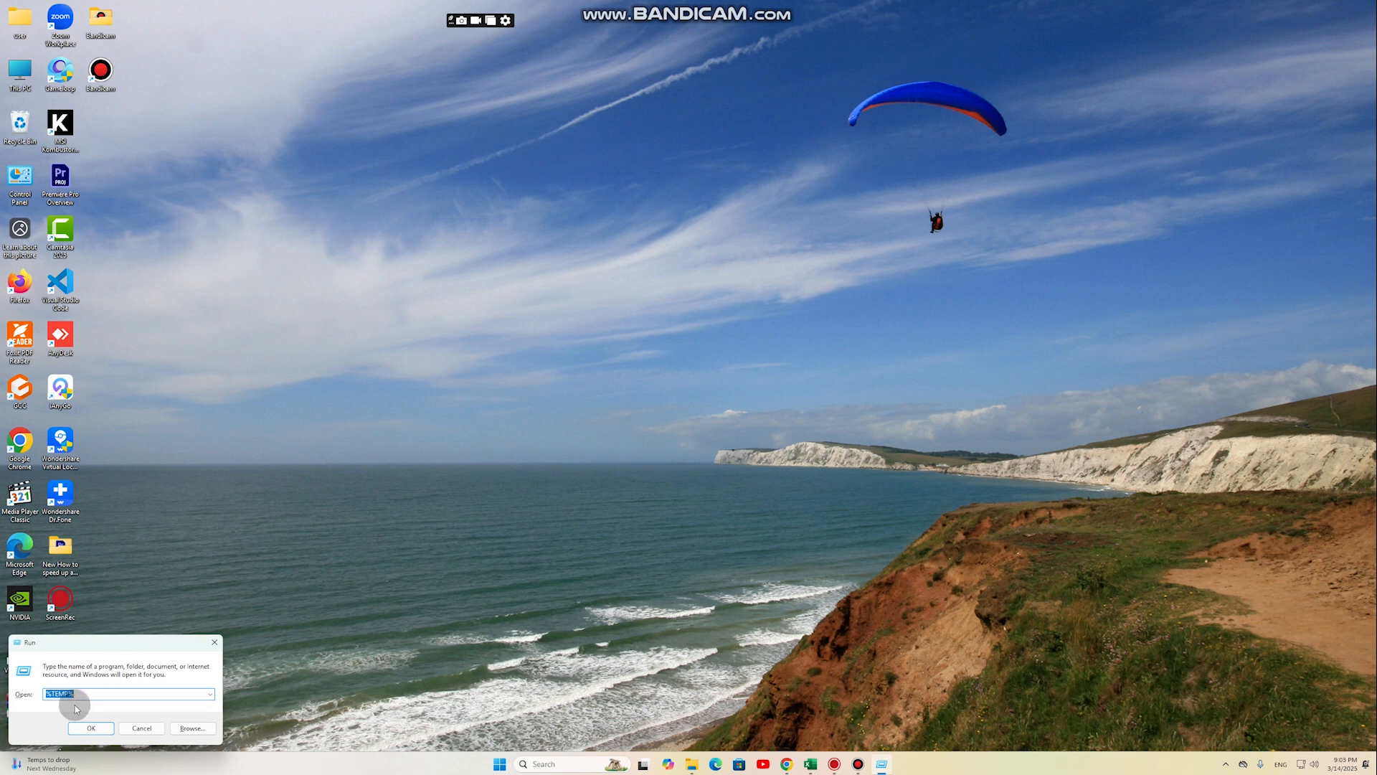
pyautogui.click(91, 728)
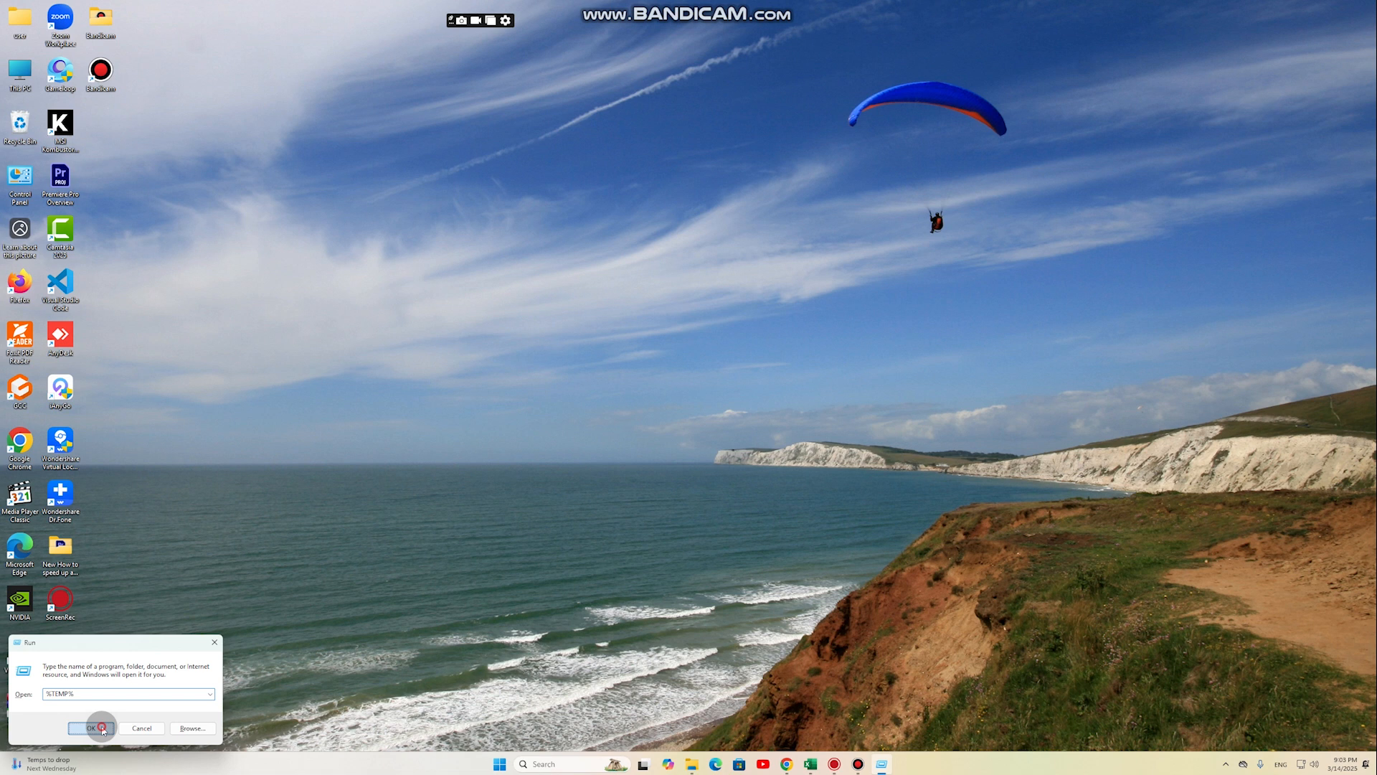
pyautogui.click(92, 729)
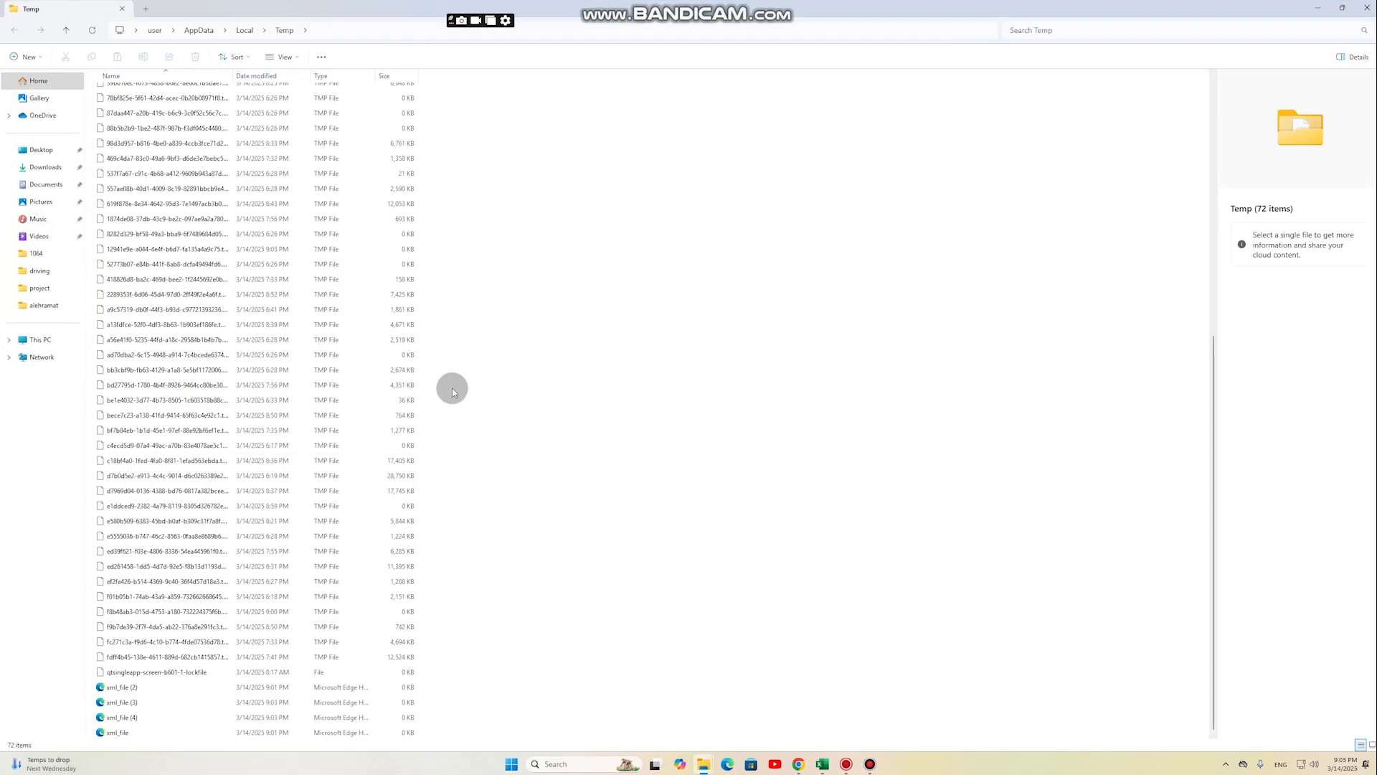
pyautogui.press('ctrl+a')
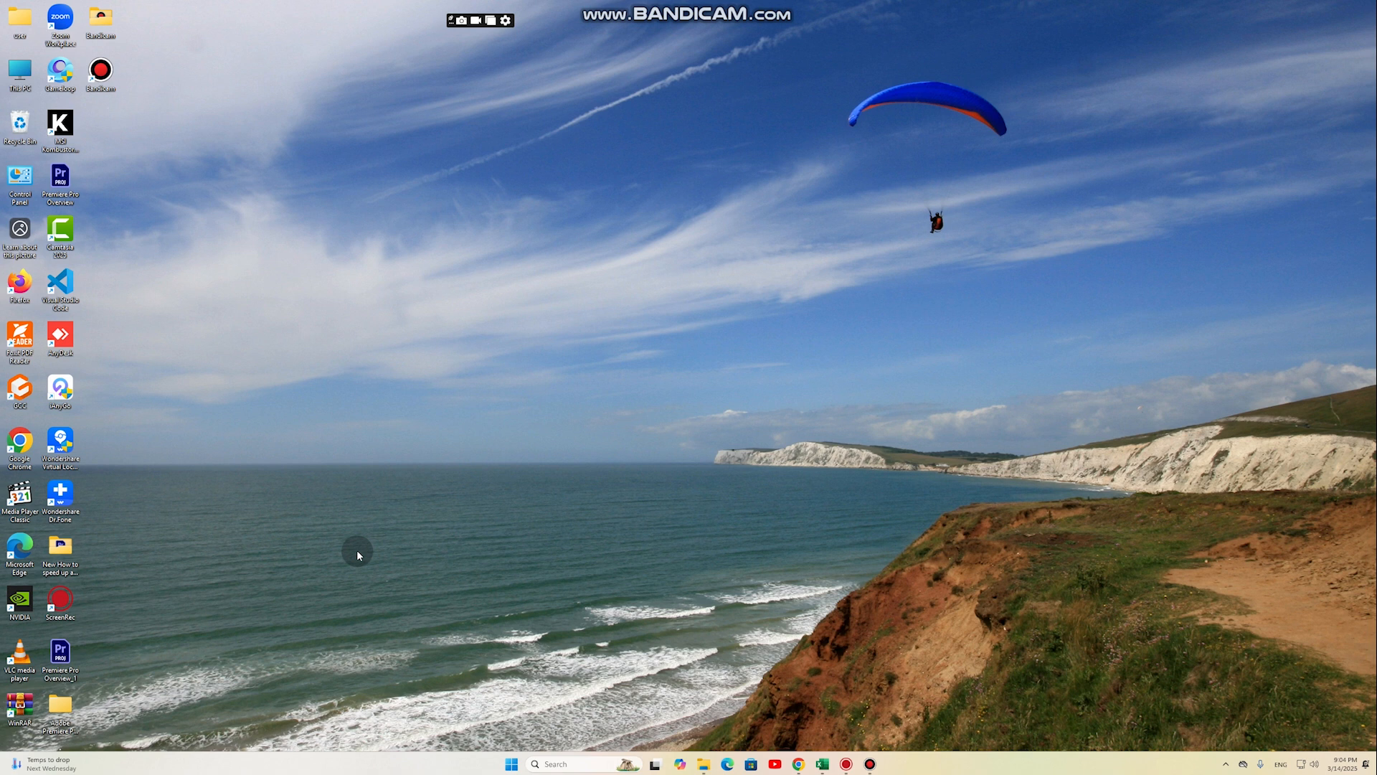
# Step: Run 'prefetch', delete all Prefetch files and cancel the File In Use warning for the one locked file
pyautogui.press('Win+r')
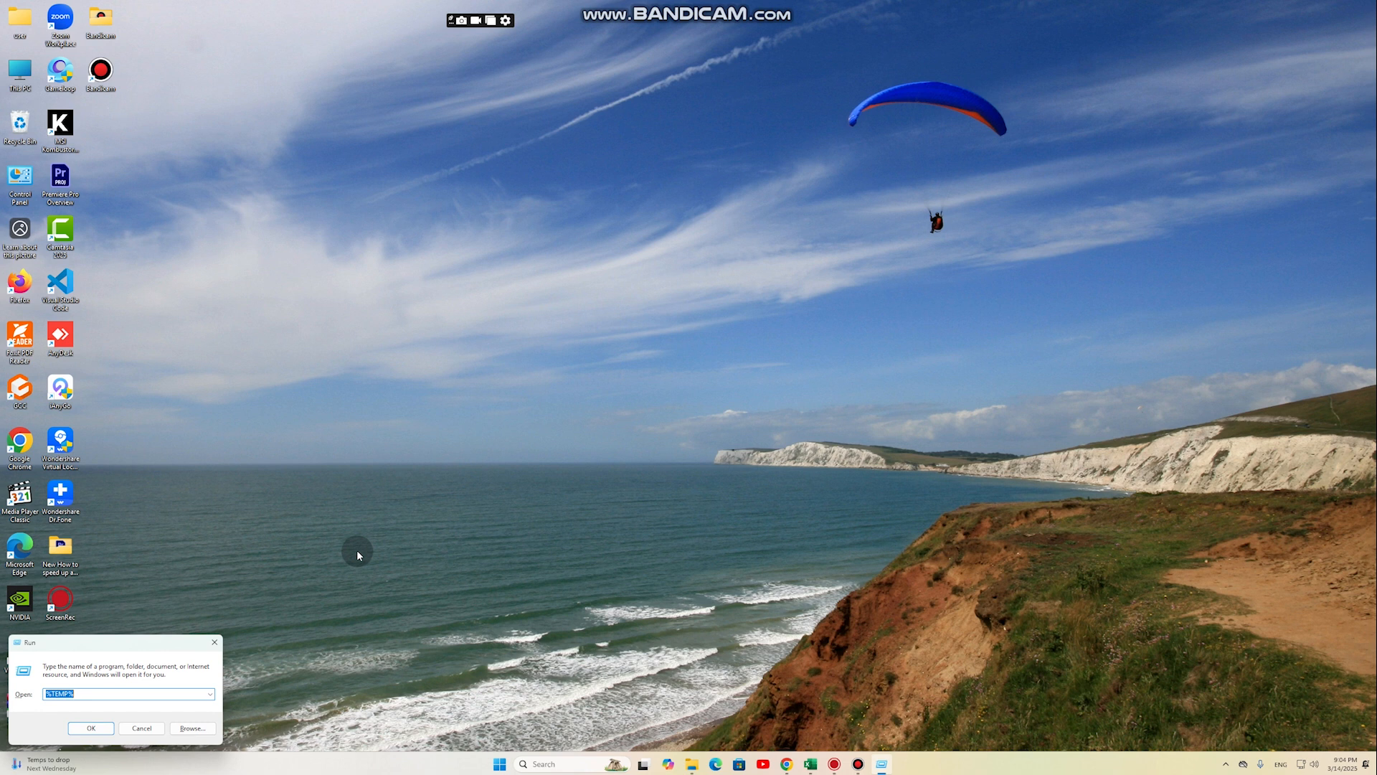
pyautogui.write('pr')
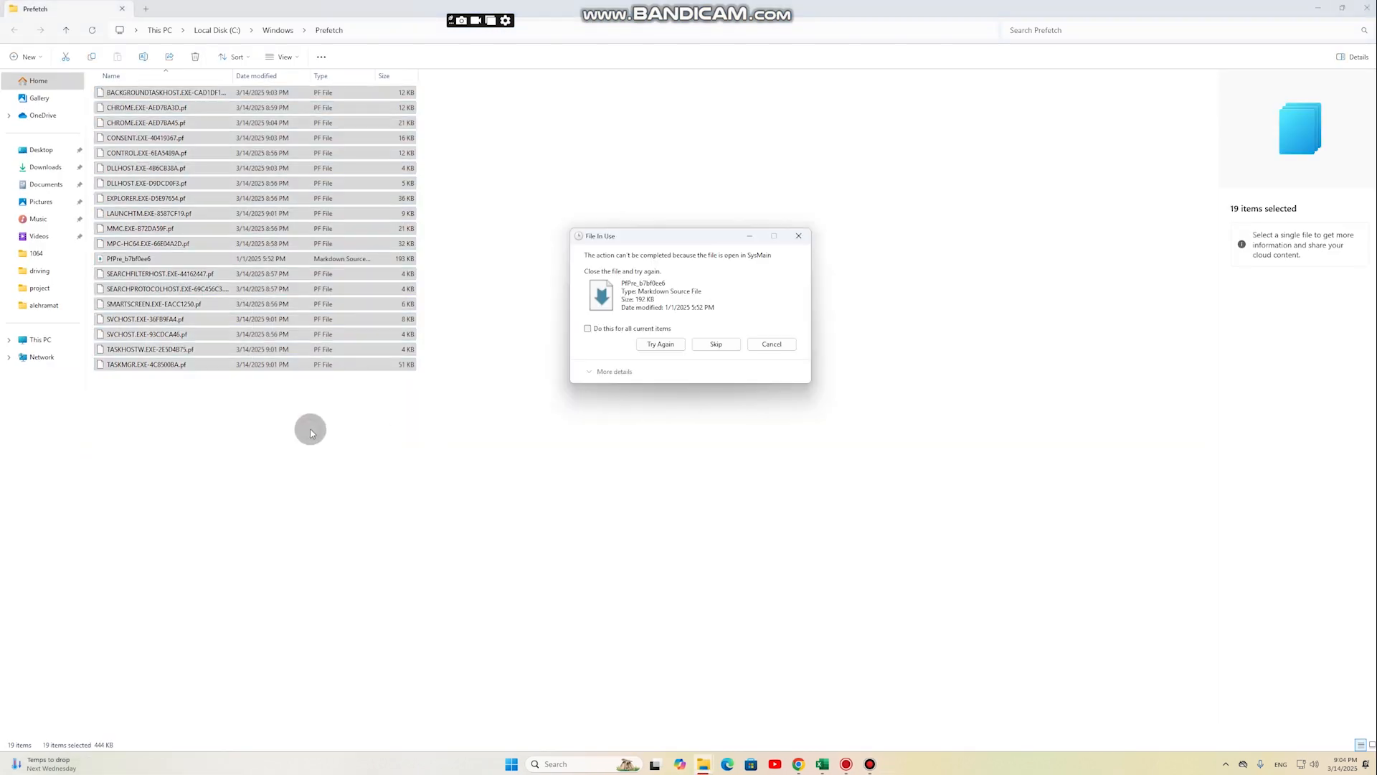
pyautogui.click(770, 344)
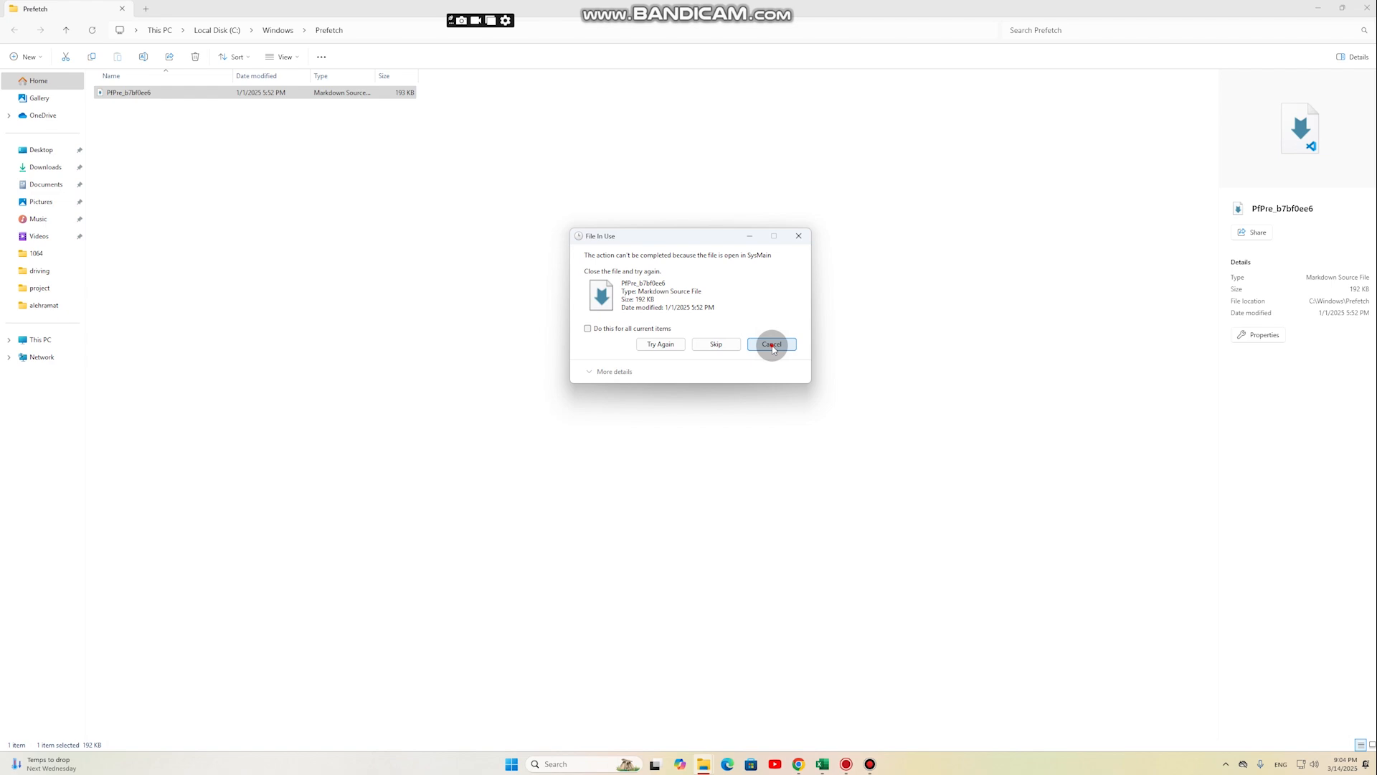
pyautogui.click(772, 344)
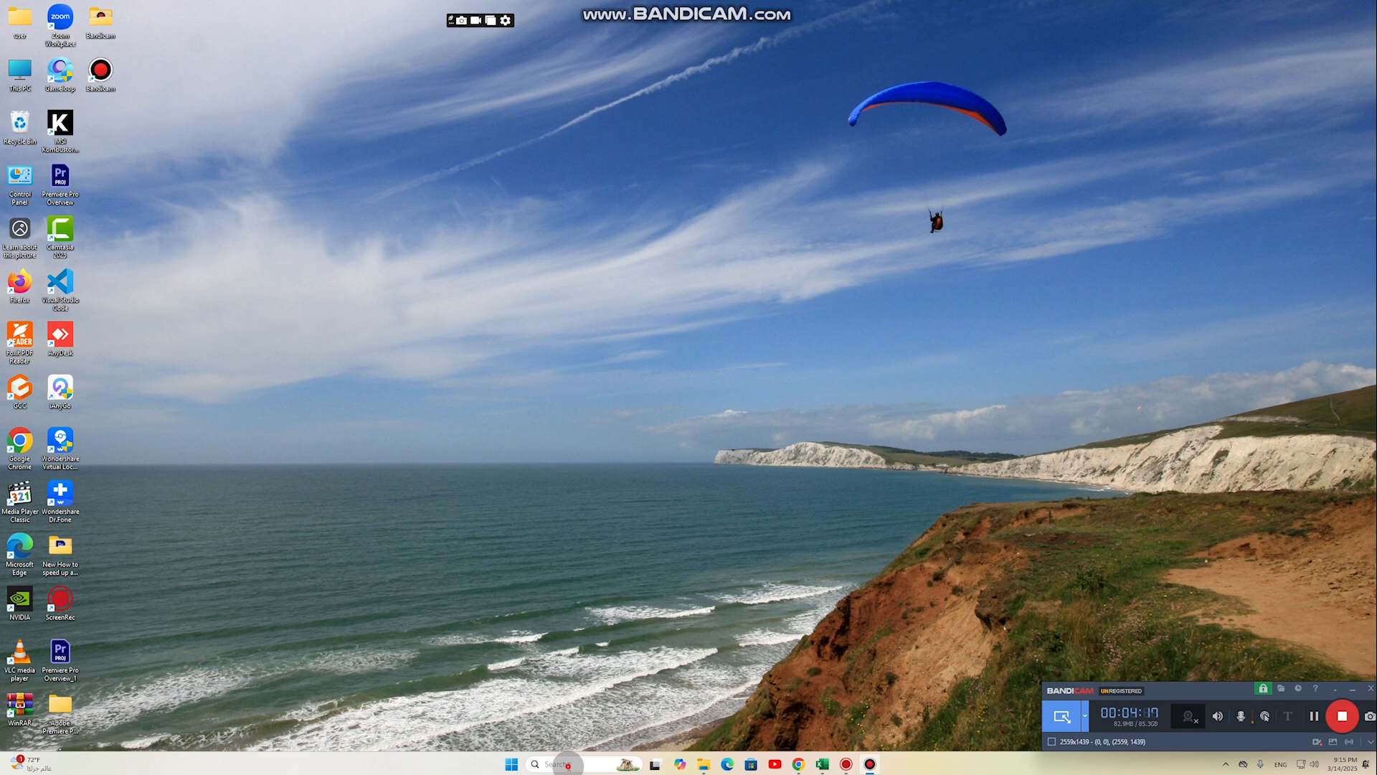
# Step: In Control Panel's Power Options, make Power saver the active plan instead of High performance
pyautogui.write('control panel')
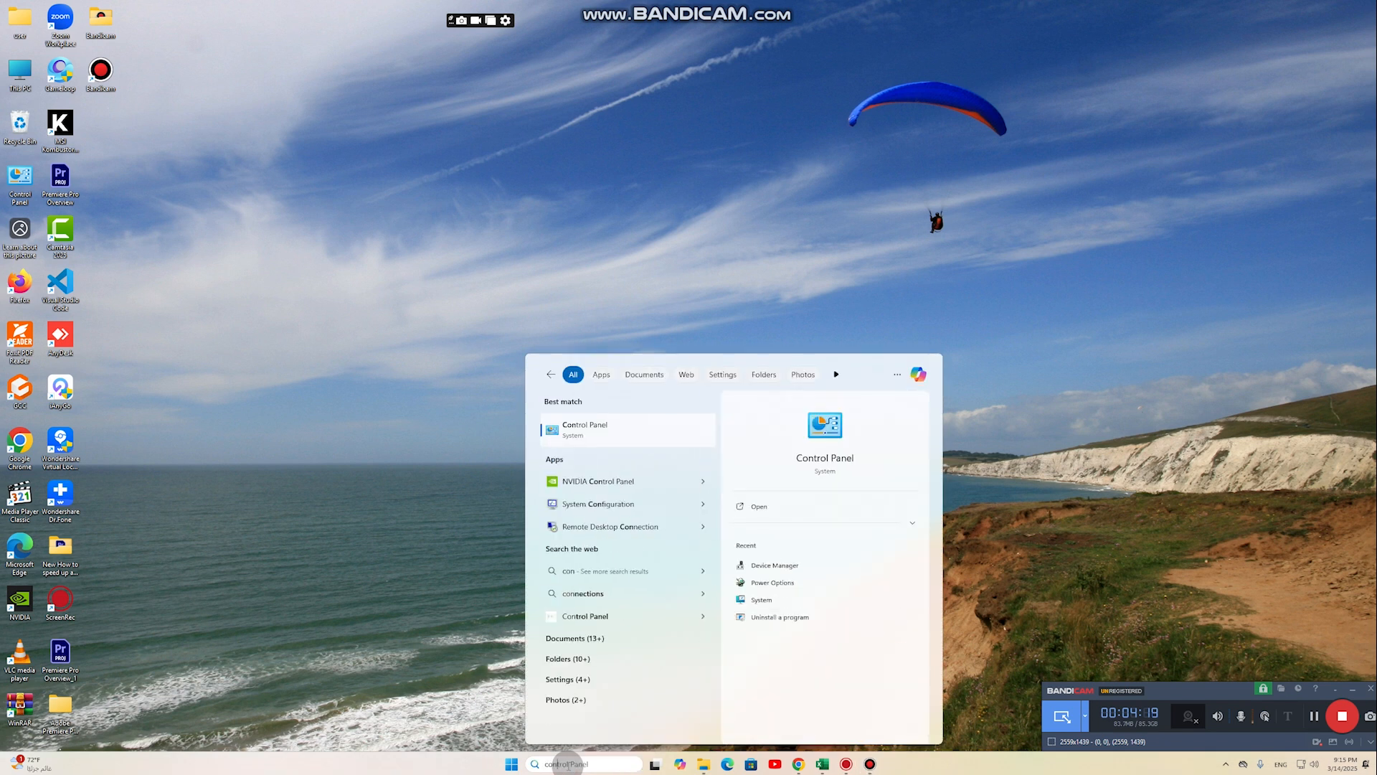
pyautogui.click(583, 430)
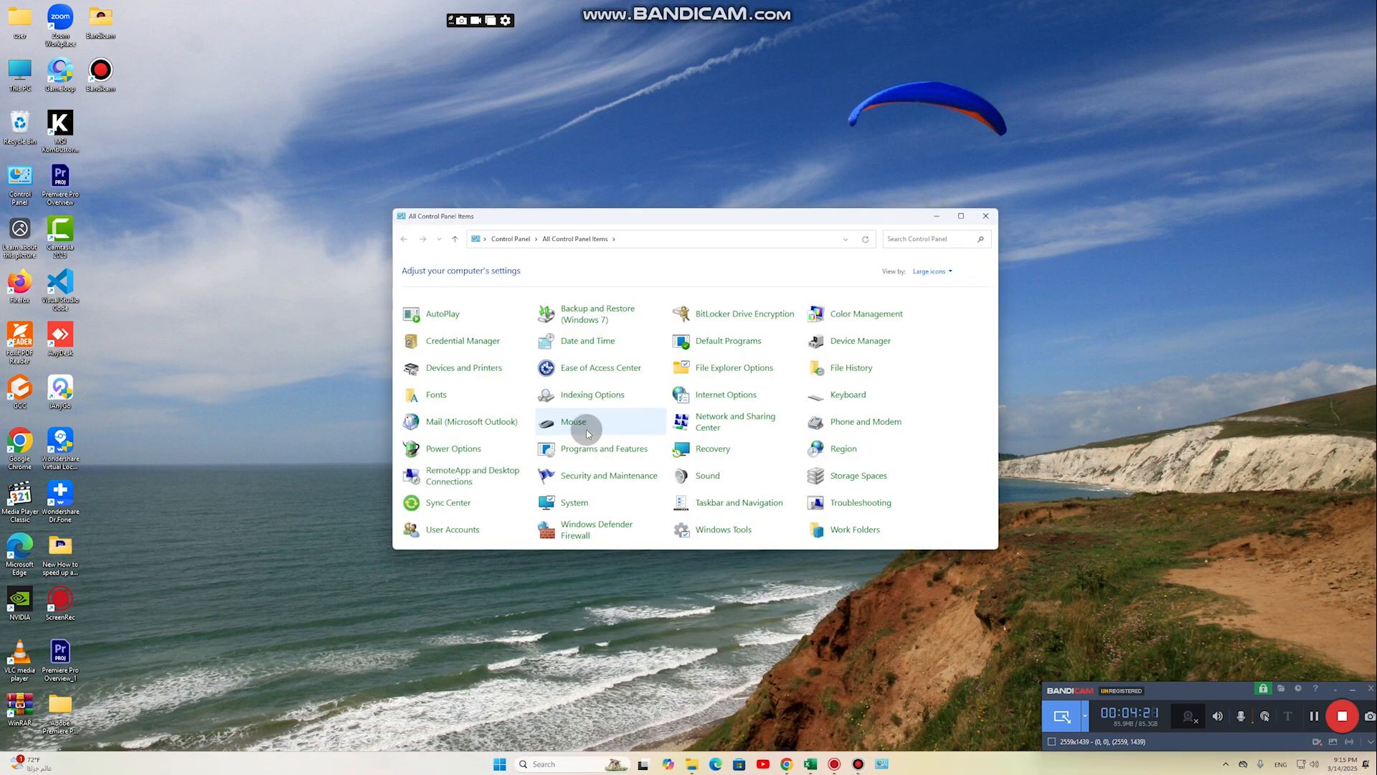
pyautogui.moveTo(444, 448)
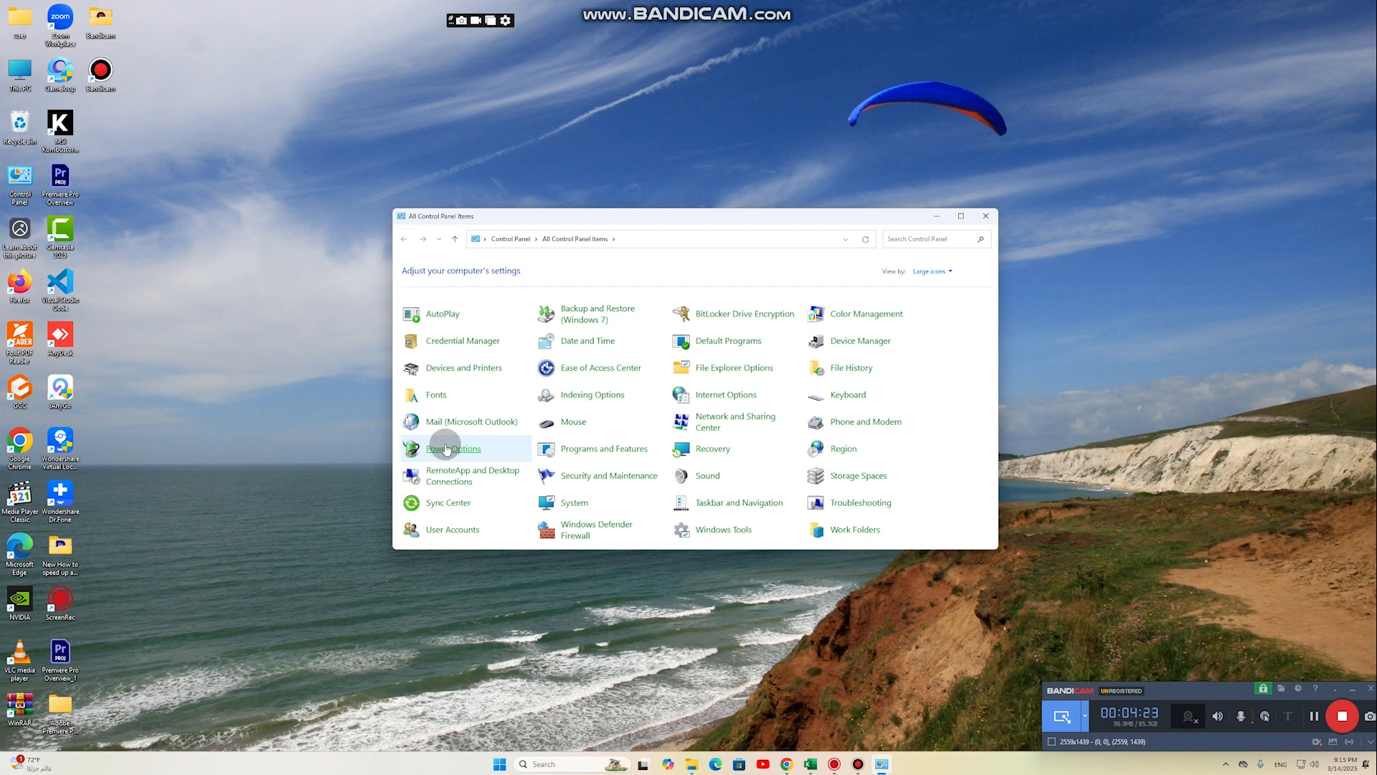
pyautogui.click(454, 447)
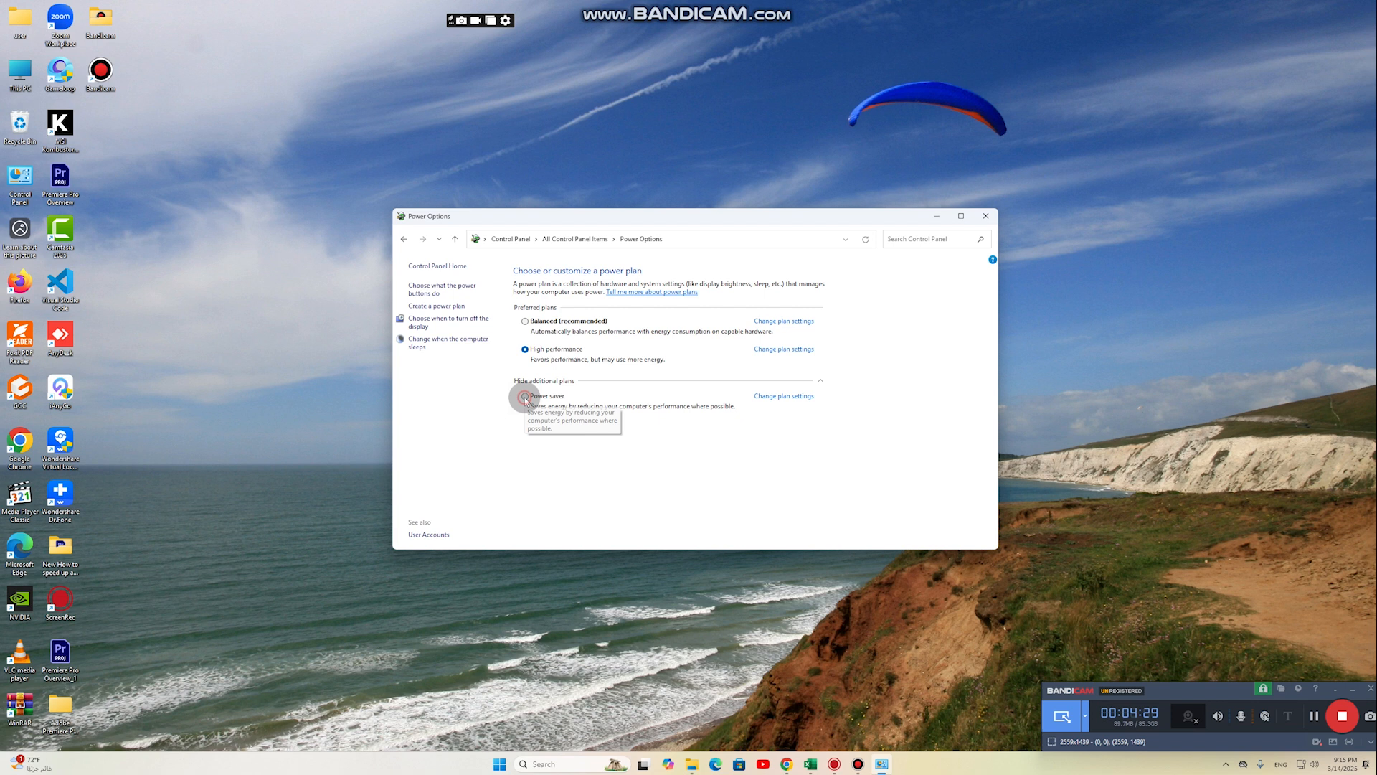
pyautogui.click(523, 396)
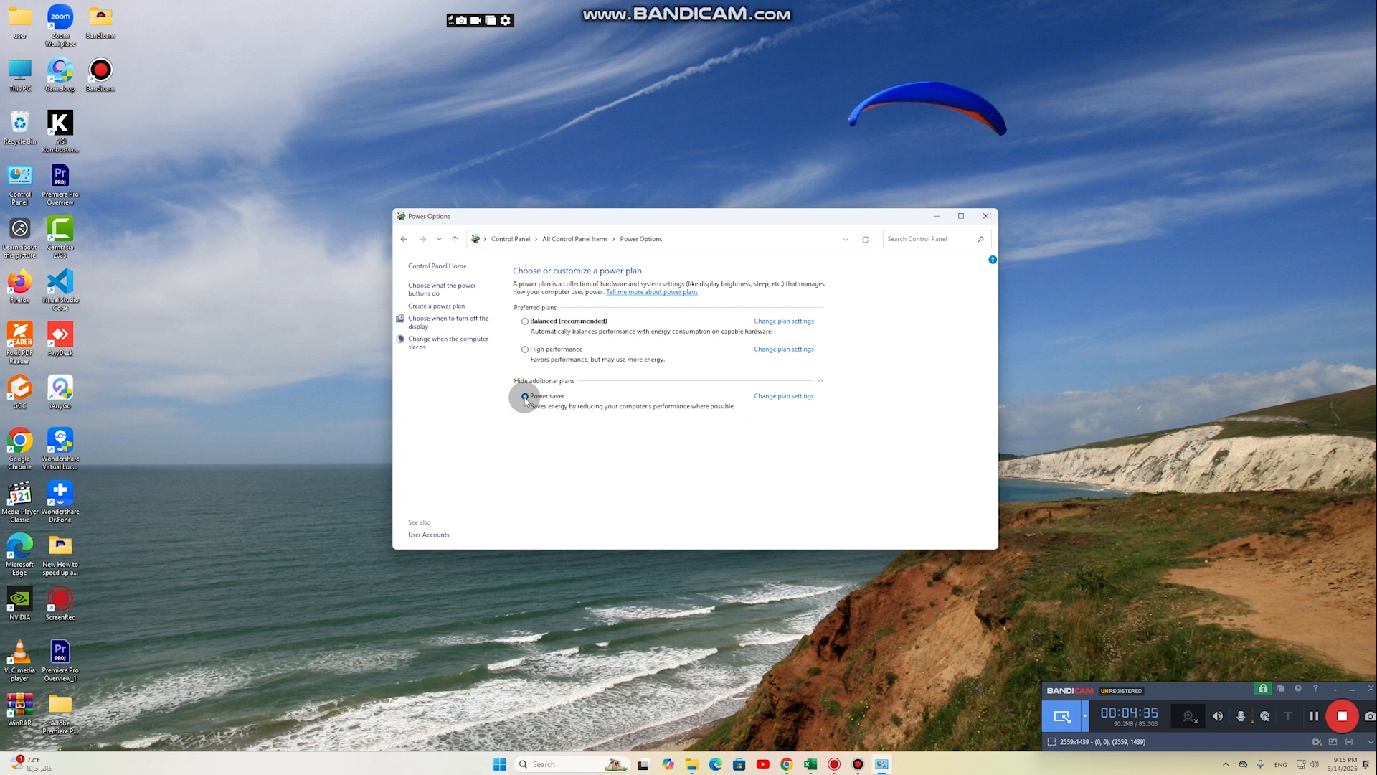
pyautogui.click(985, 216)
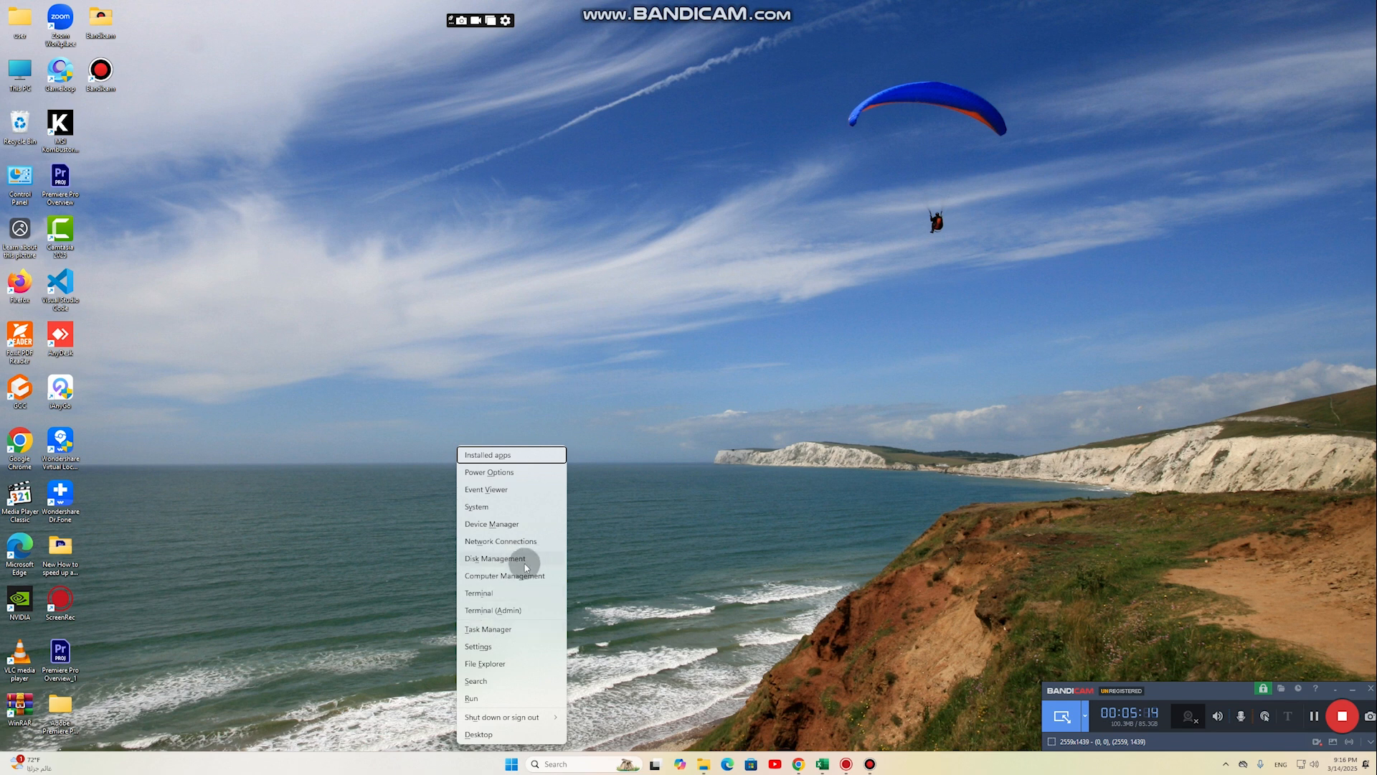
# Step: In Device Manager, update the i9-12900K processor driver automatically and confirm the best driver is installed
pyautogui.click(511, 528)
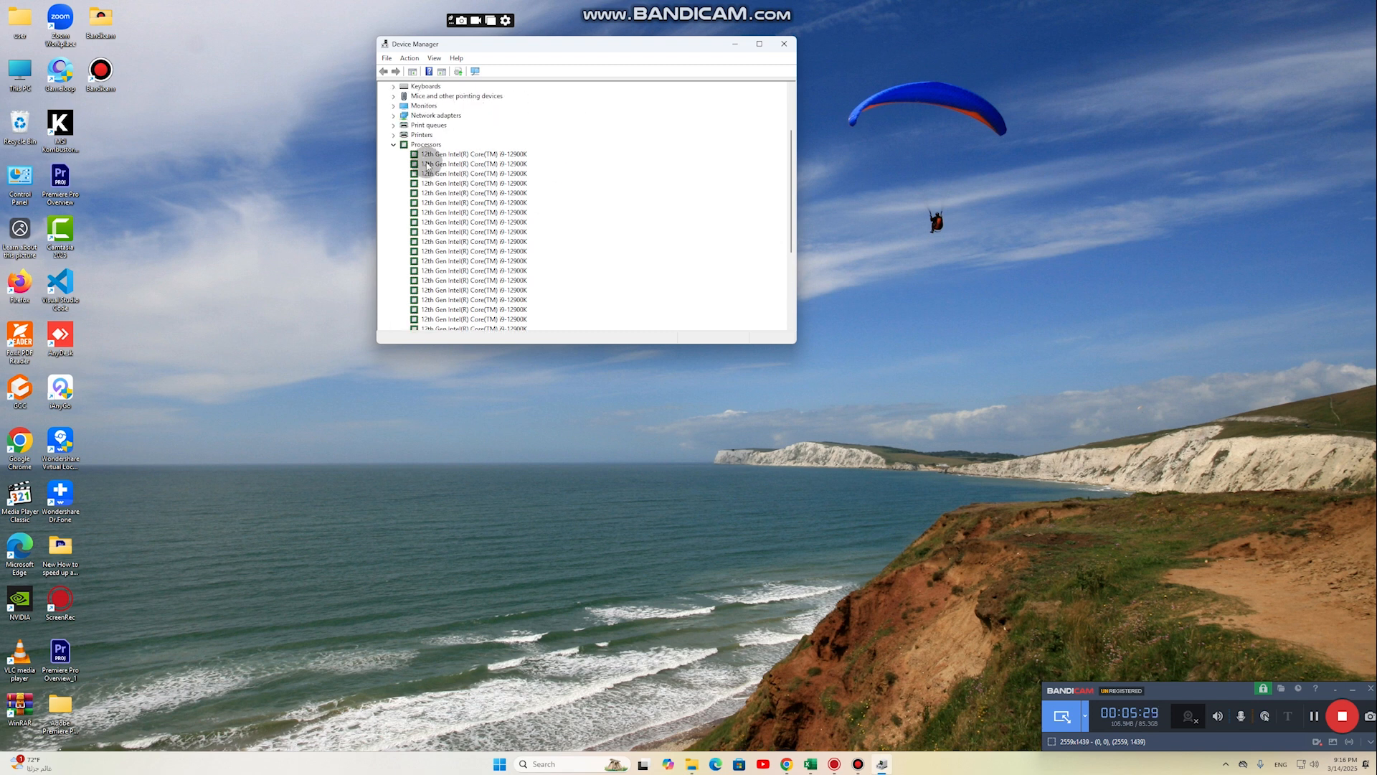
pyautogui.click(472, 183)
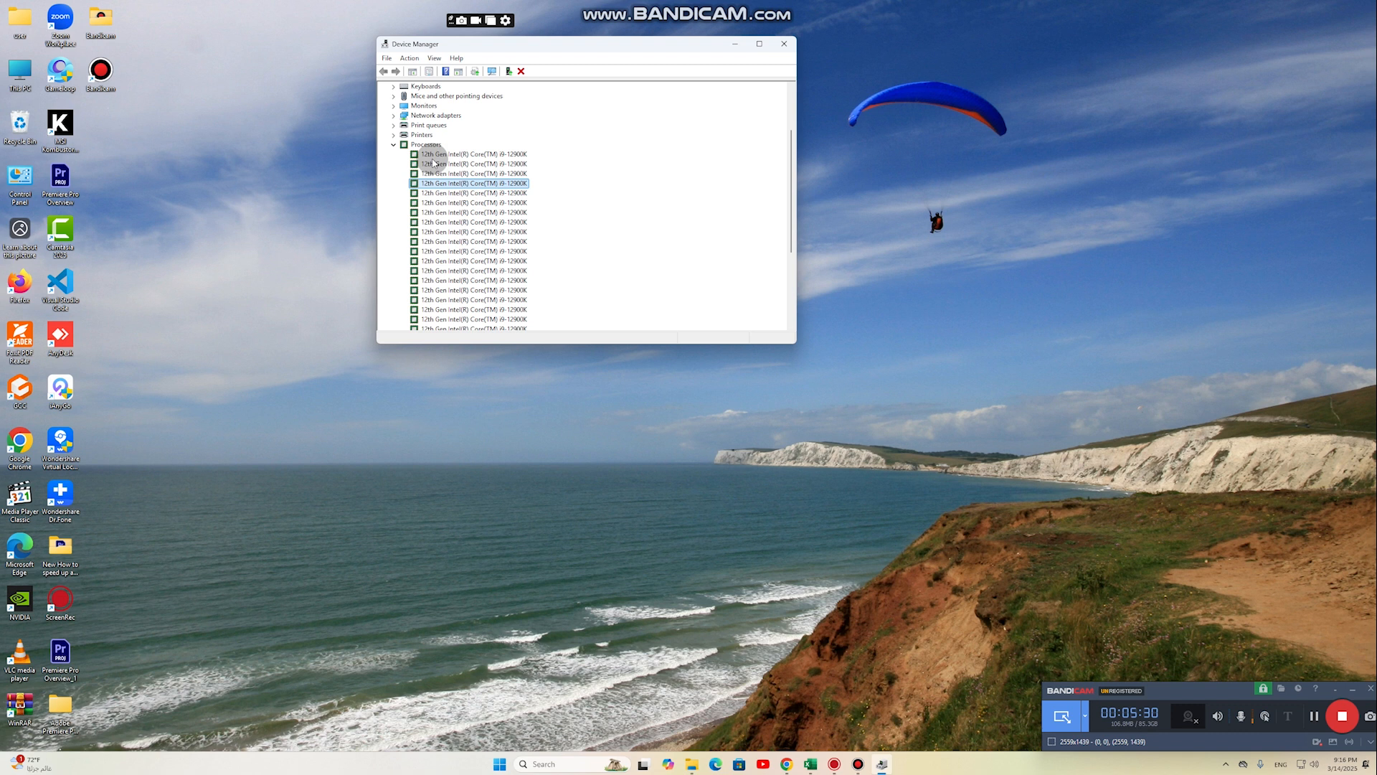
pyautogui.rightClick(472, 154)
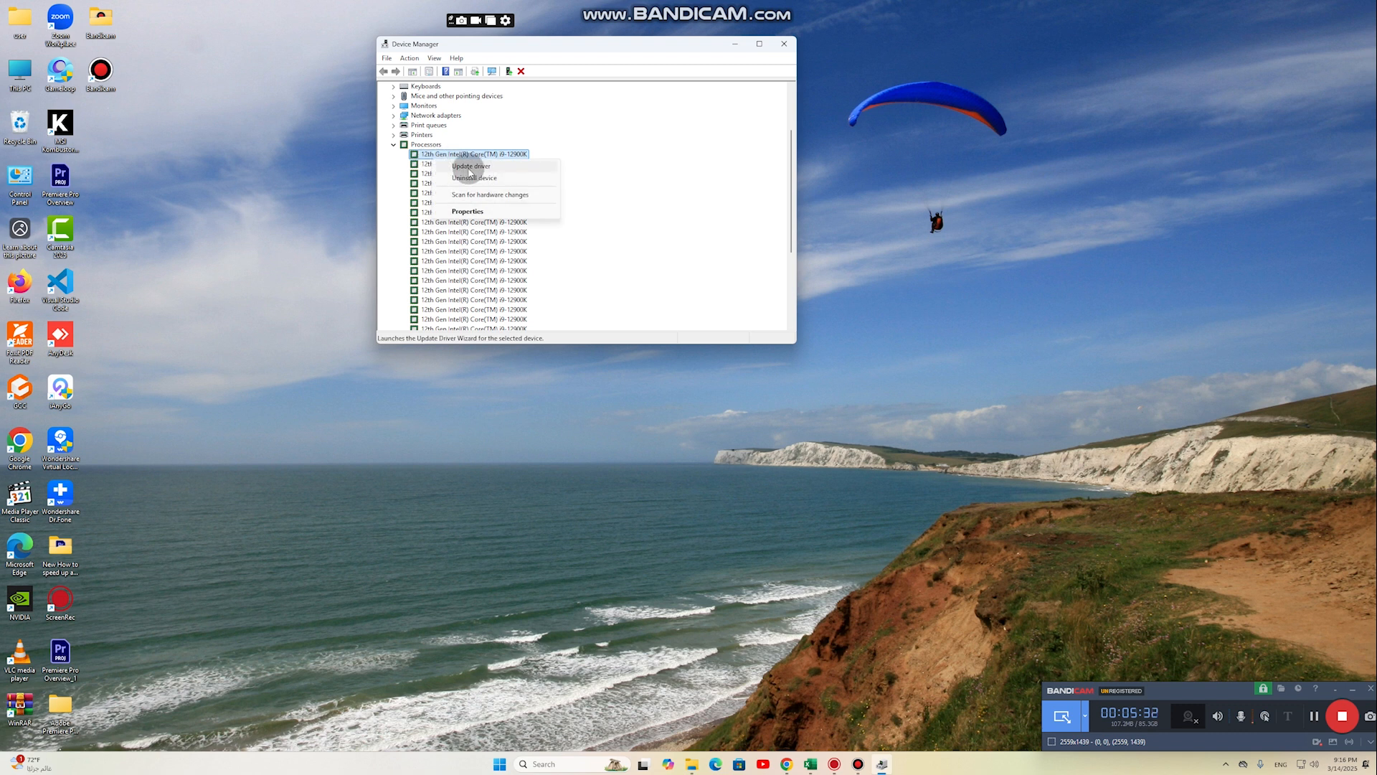
pyautogui.click(470, 167)
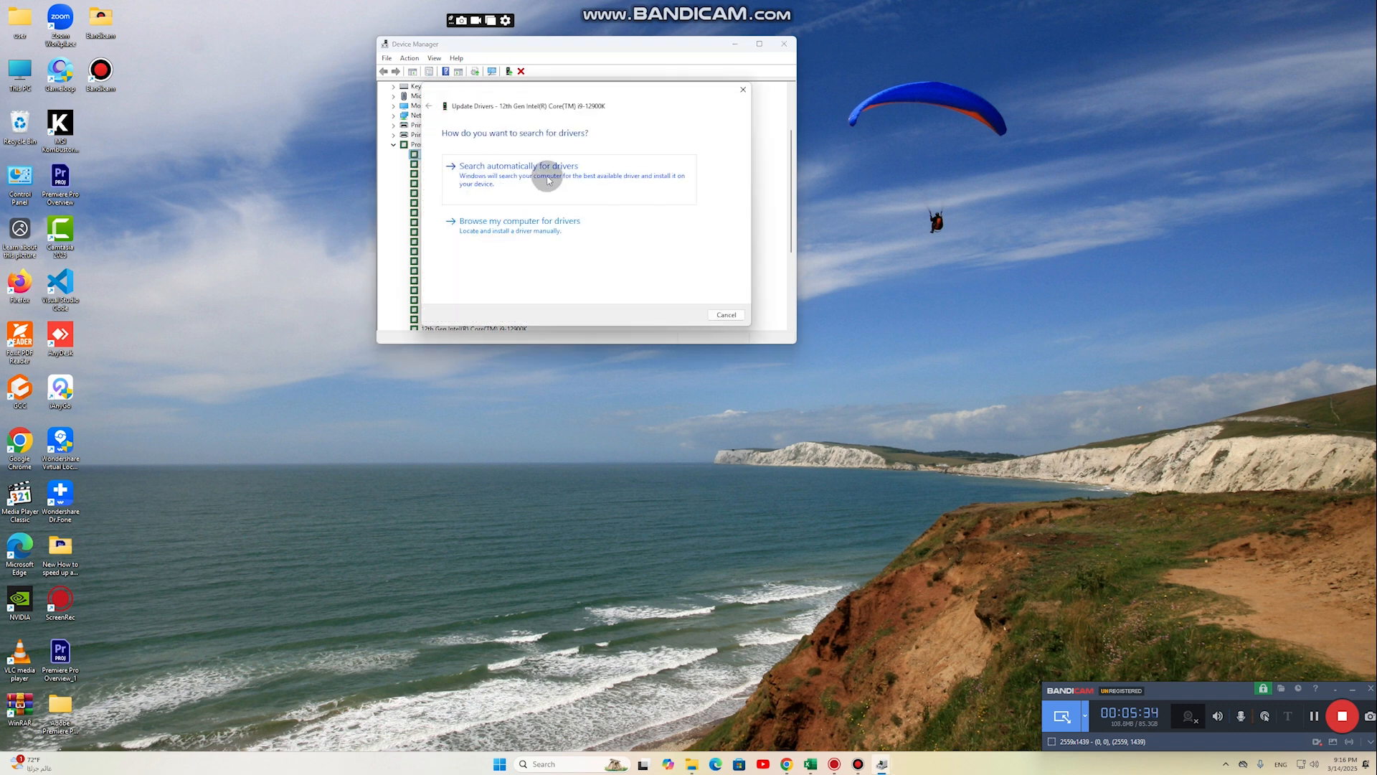
pyautogui.click(518, 167)
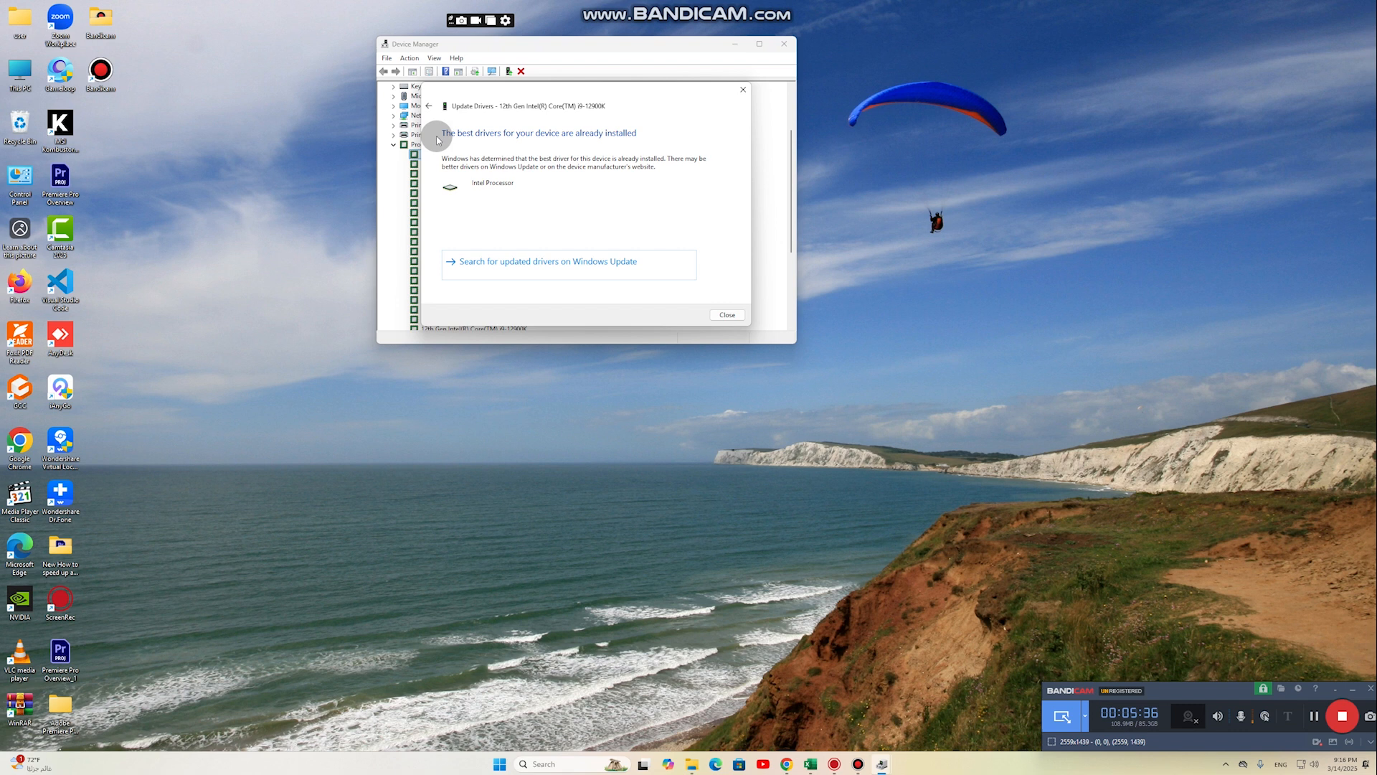
pyautogui.click(726, 314)
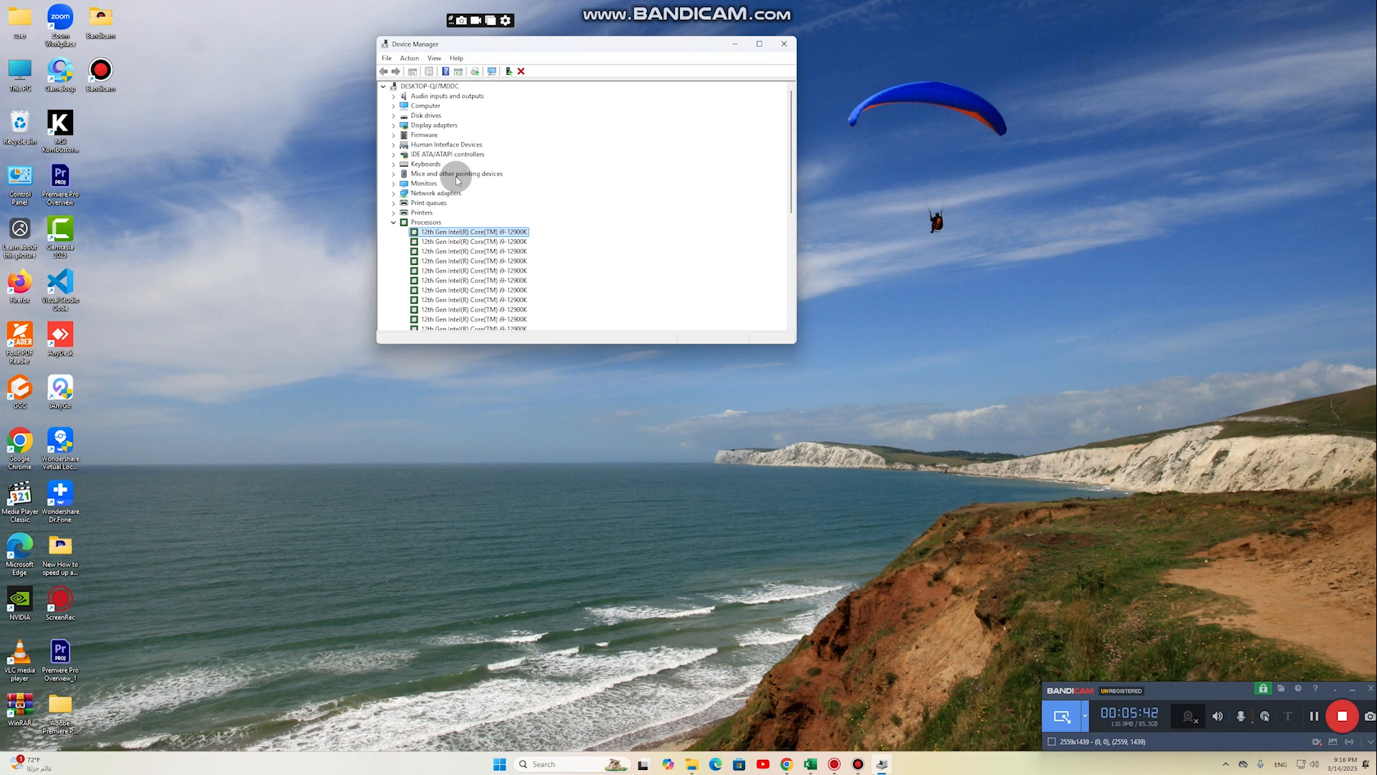
pyautogui.moveTo(479, 247)
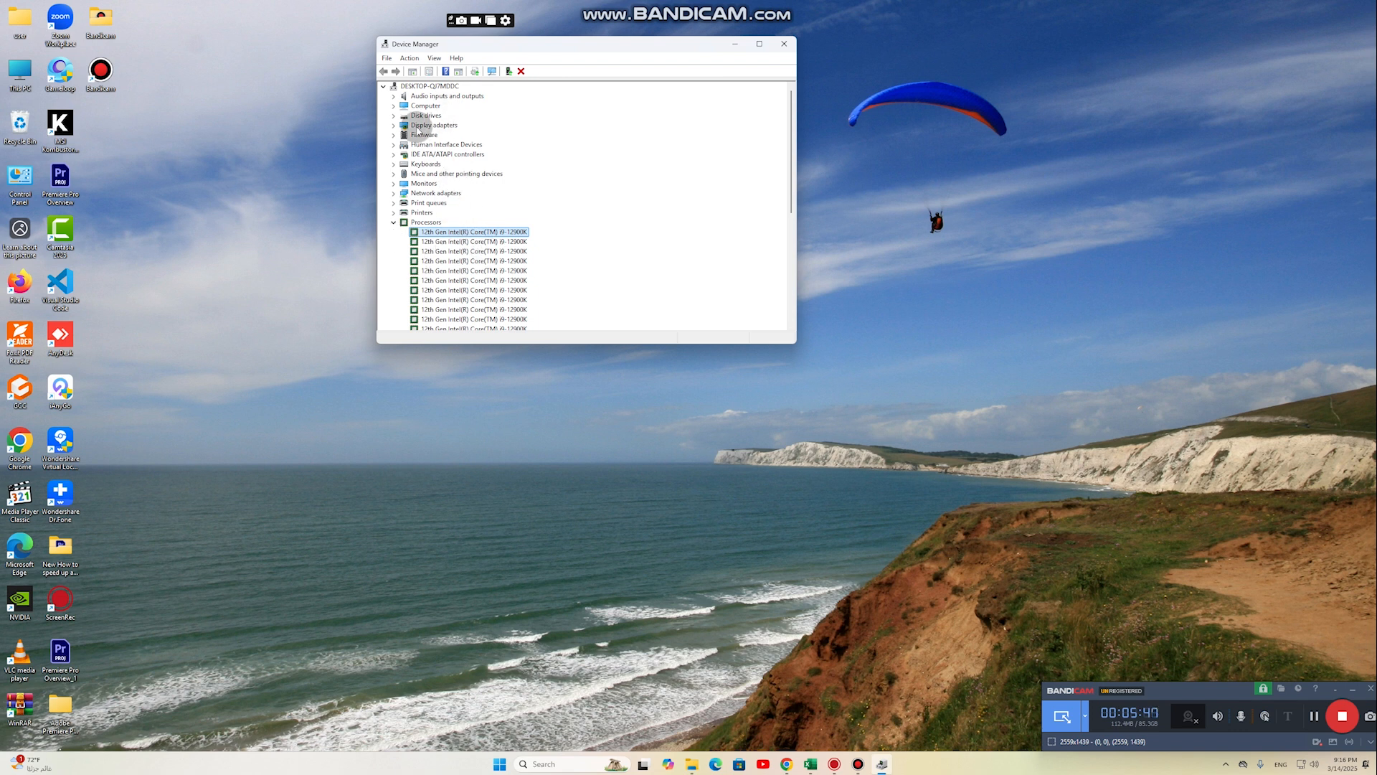
pyautogui.click(395, 125)
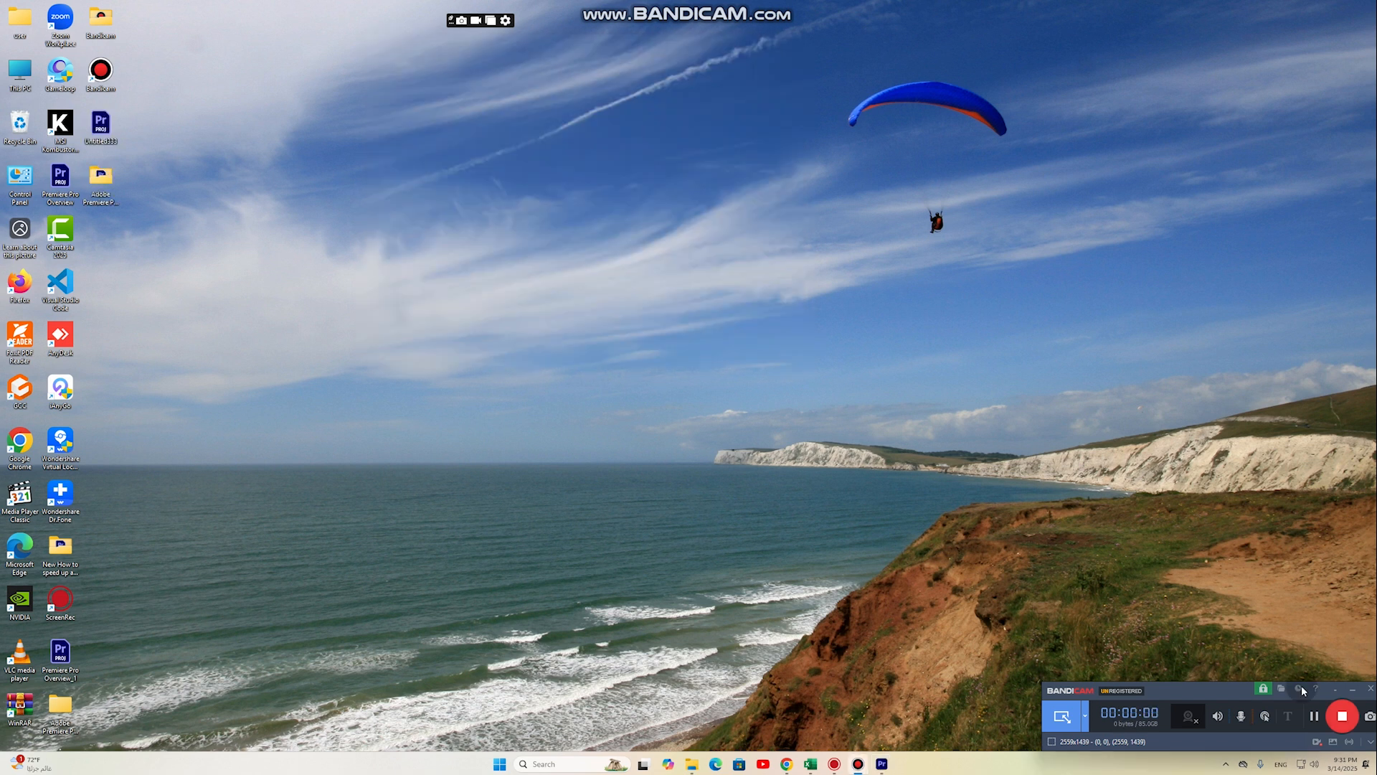
# Step: Reach the Installed apps page in Windows Settings via Start
pyautogui.click(1339, 716)
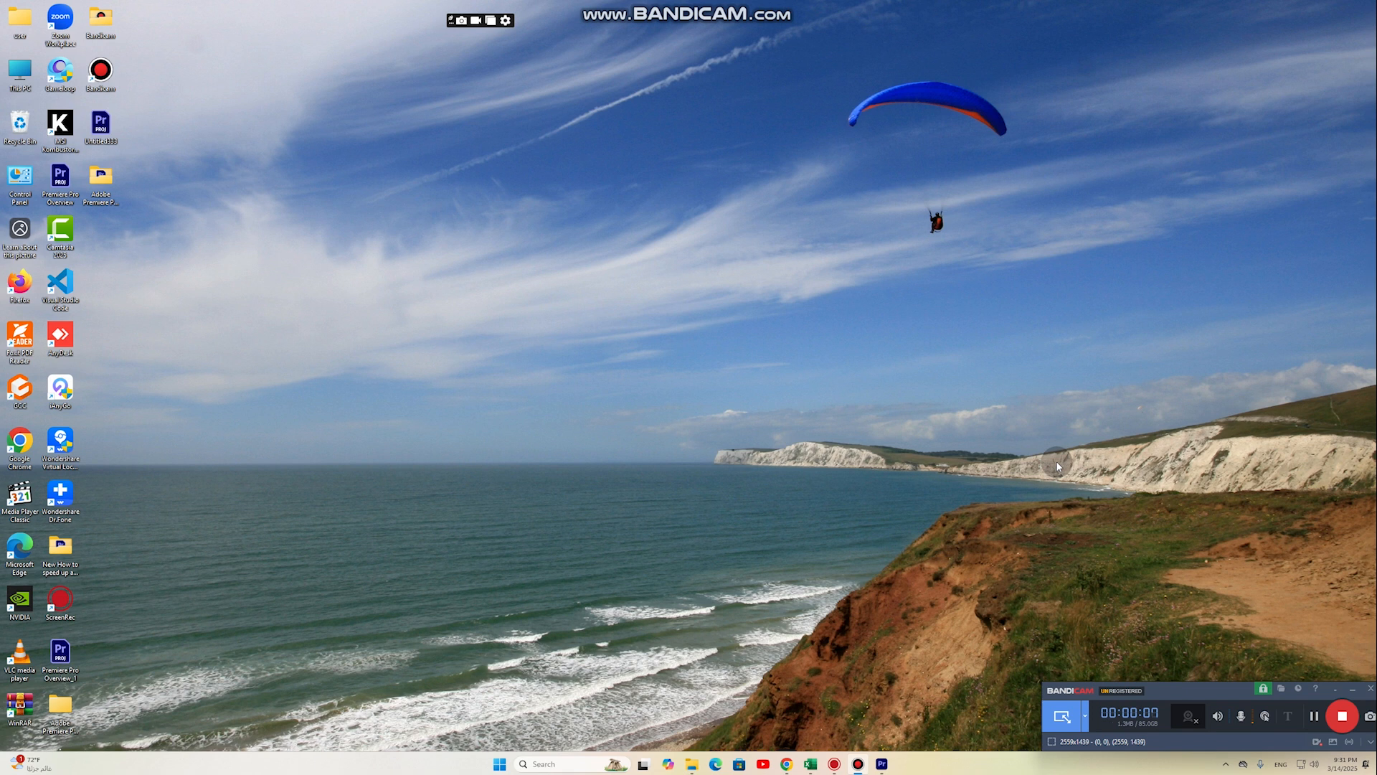
pyautogui.click(499, 763)
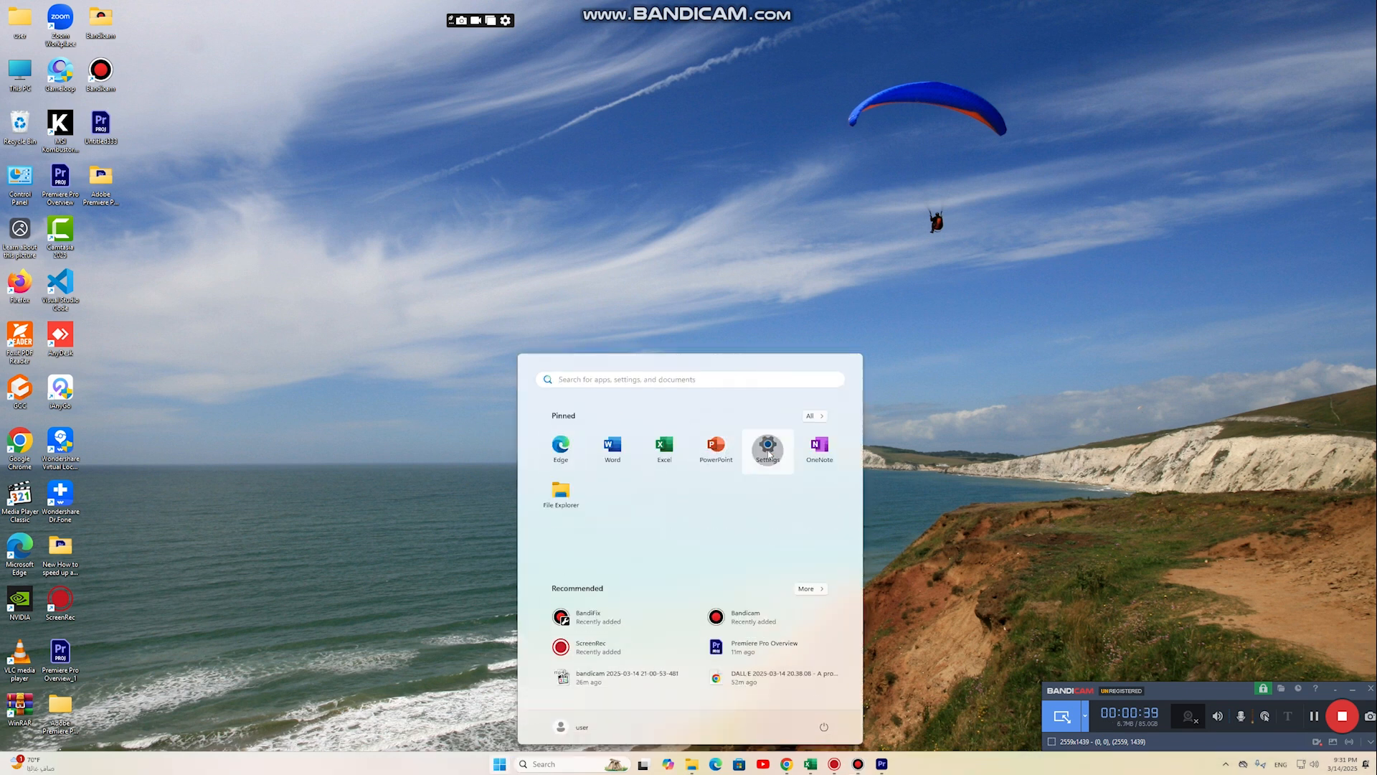
pyautogui.click(768, 446)
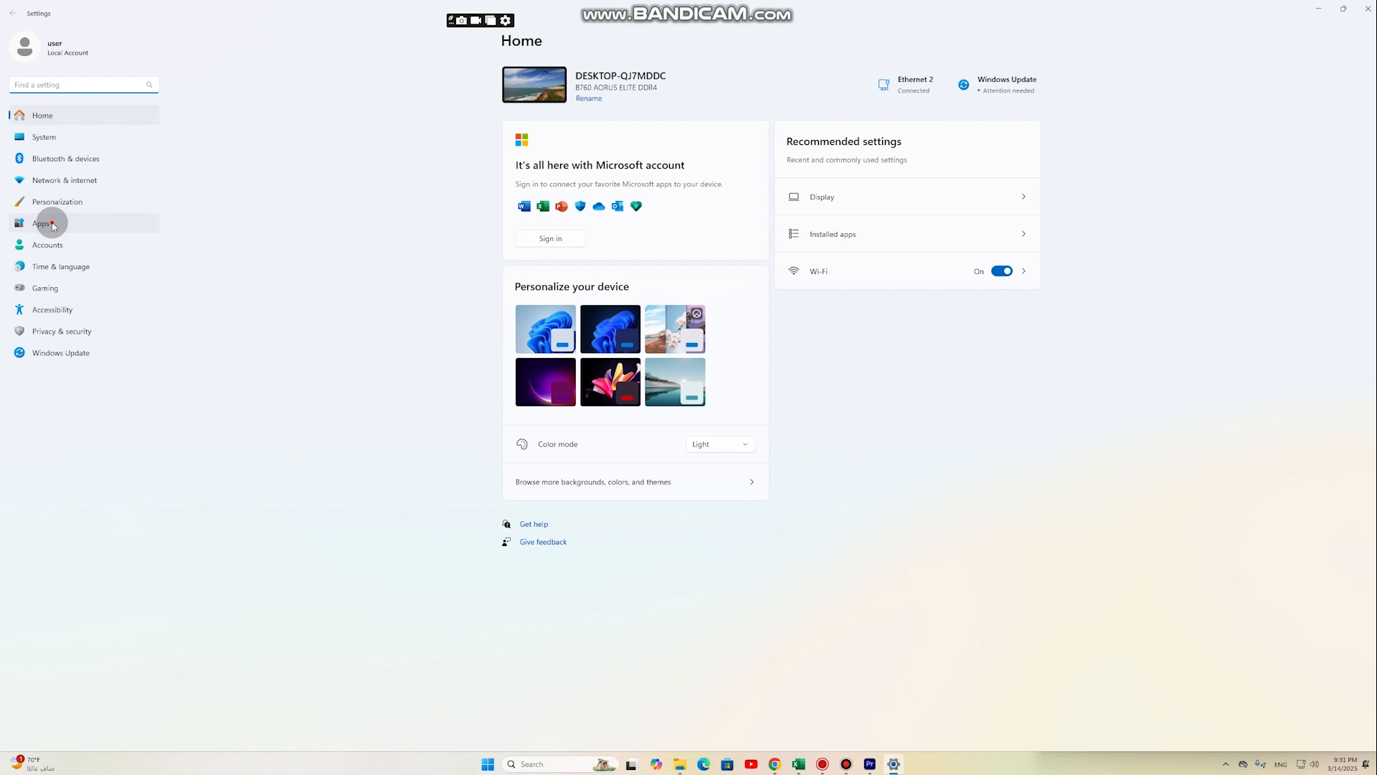
pyautogui.click(52, 222)
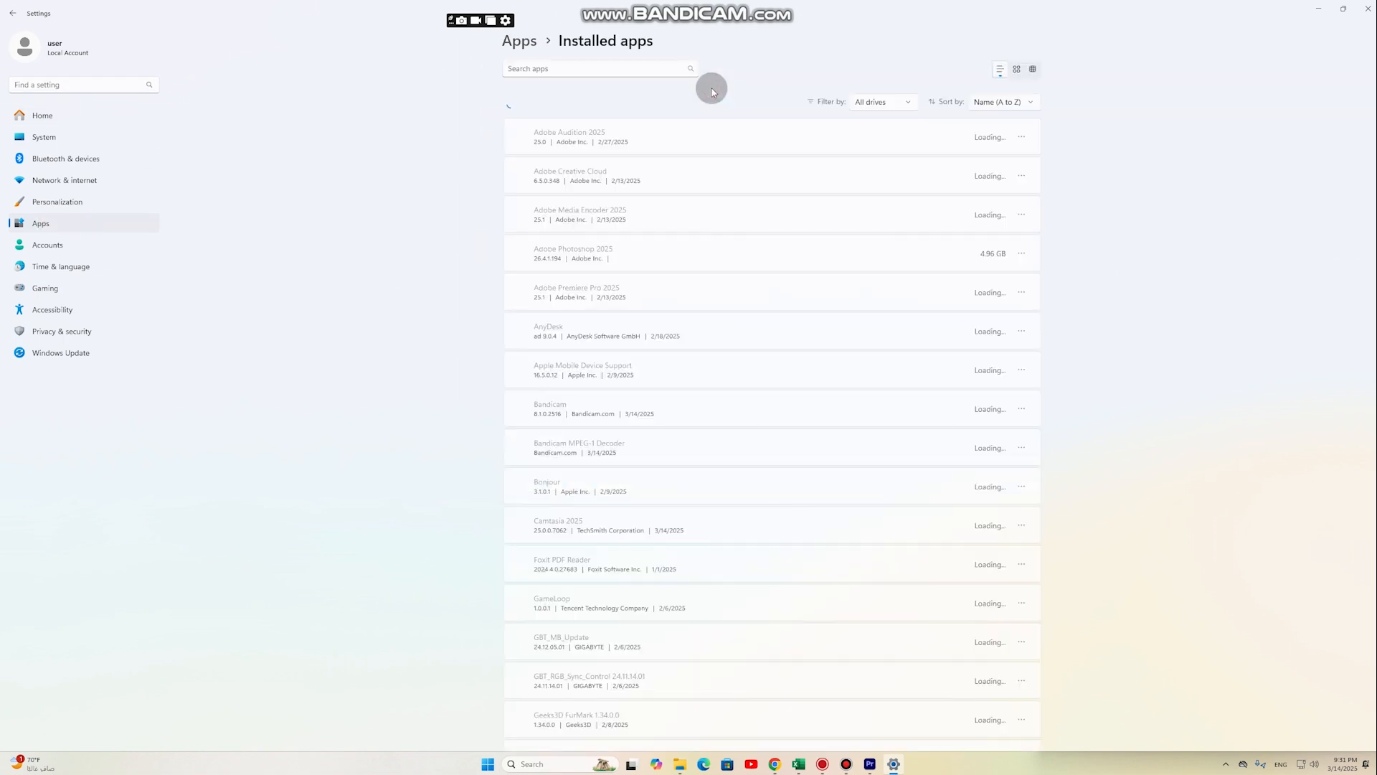
# Step: Scroll through the 79 installed apps and view options for Adobe Audition 2025
pyautogui.scroll(-3)
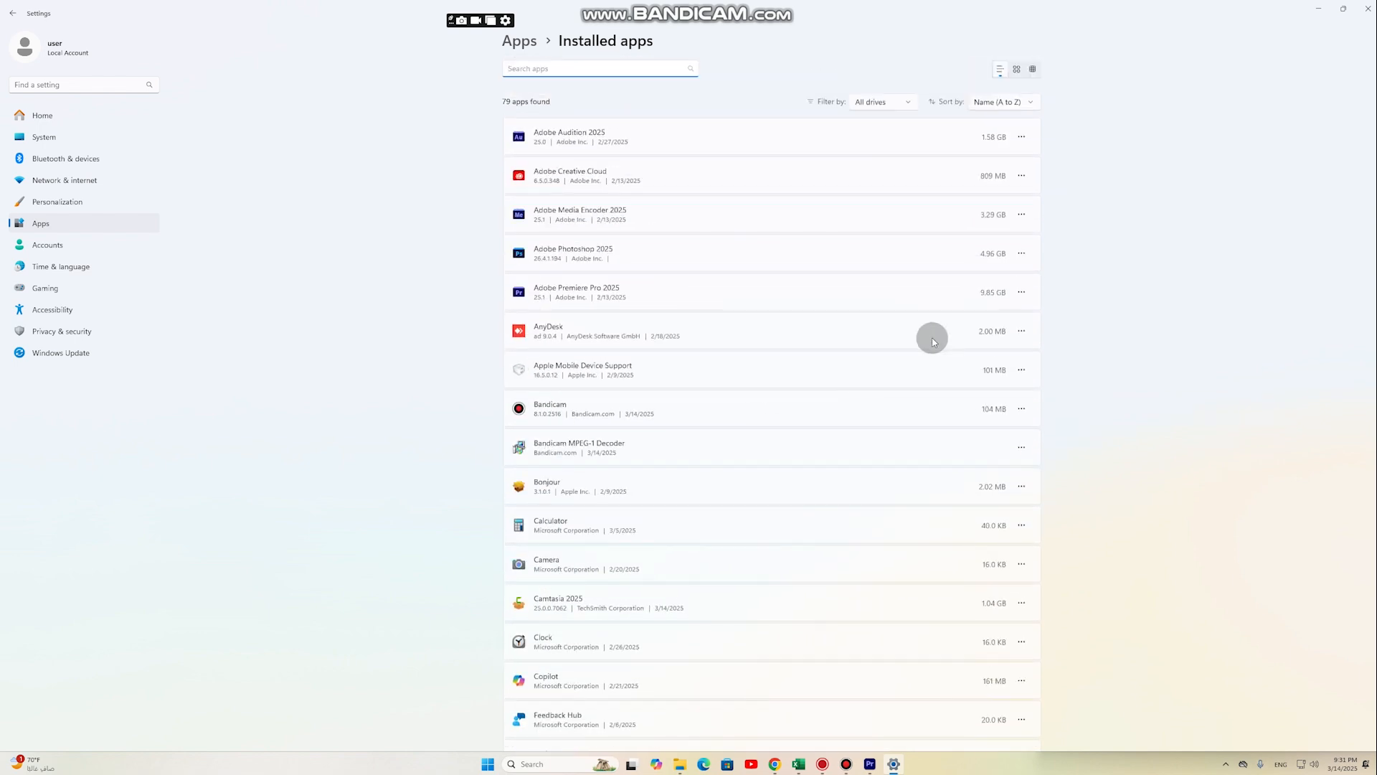
pyautogui.moveTo(613, 373)
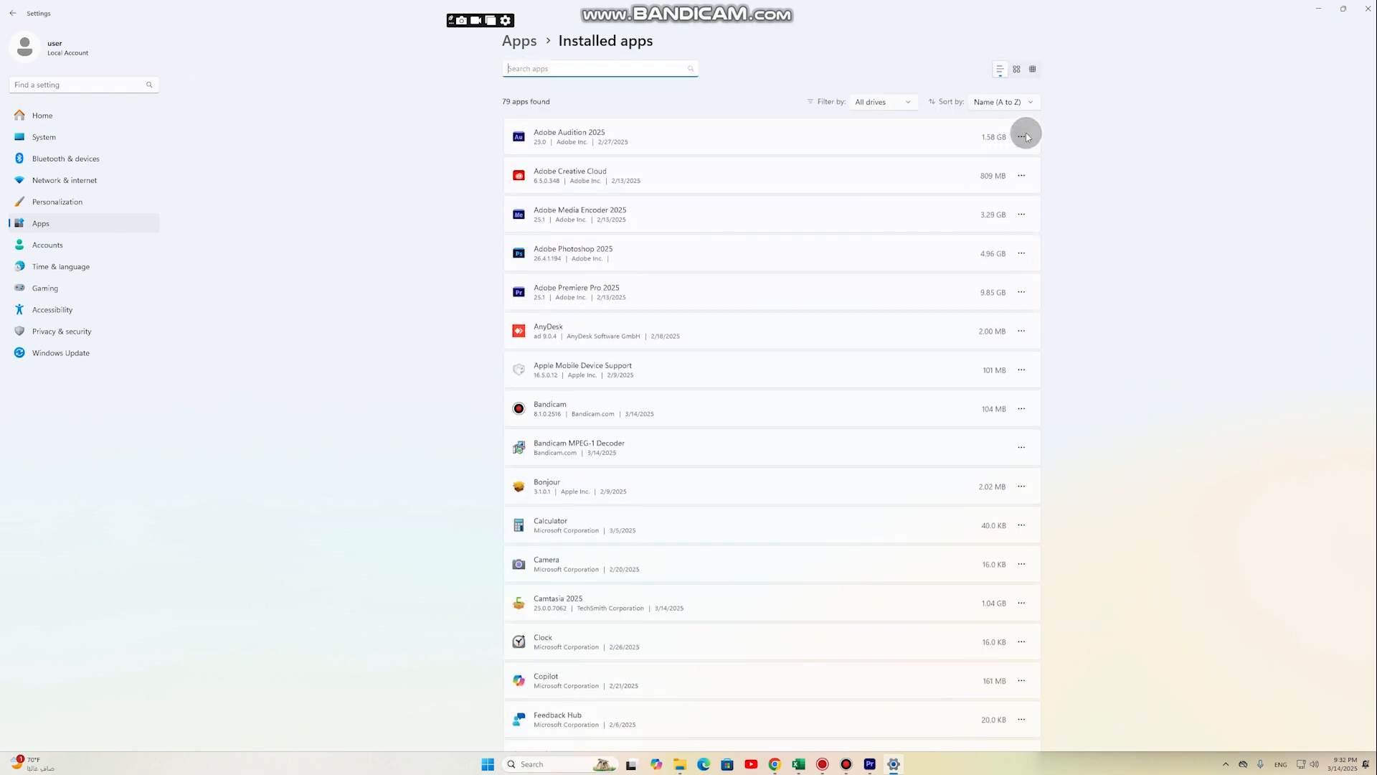
pyautogui.click(1024, 135)
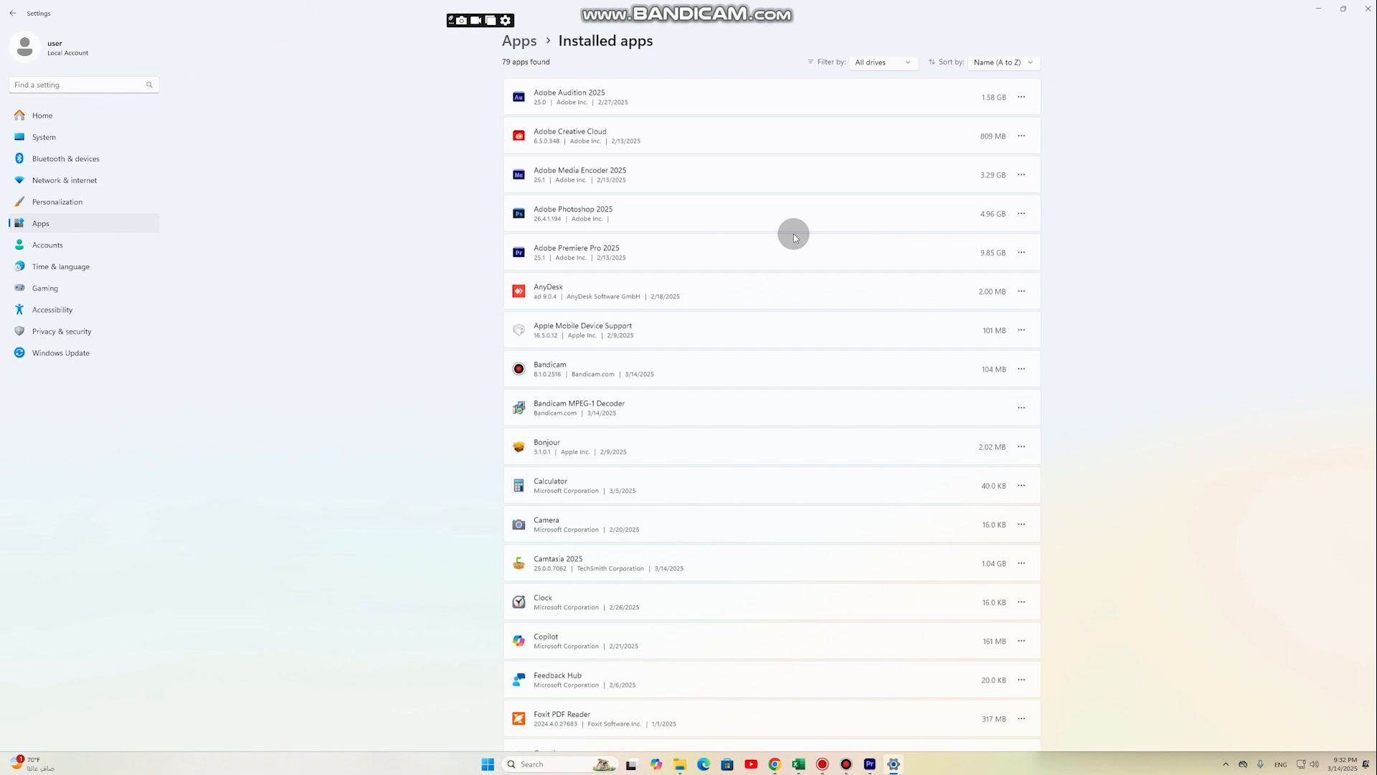
pyautogui.scroll(-3)
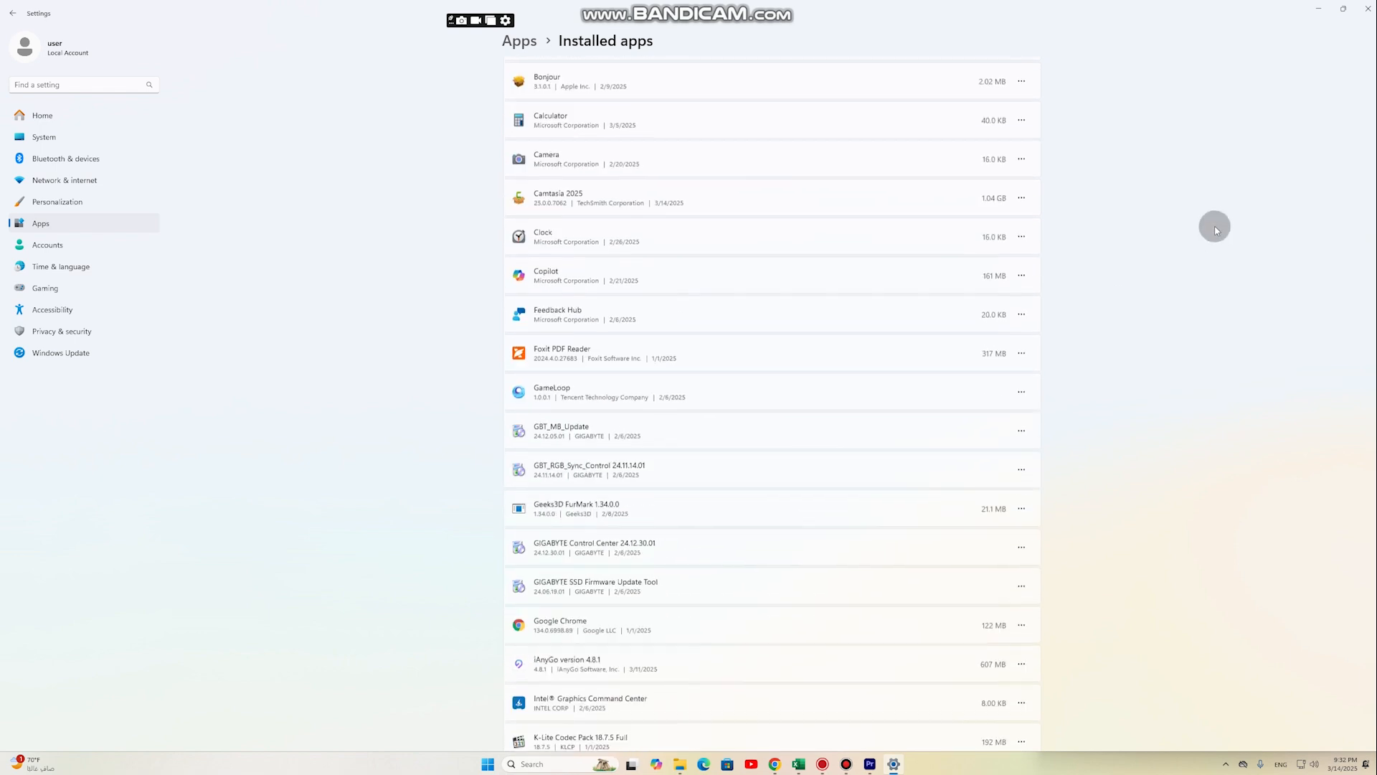